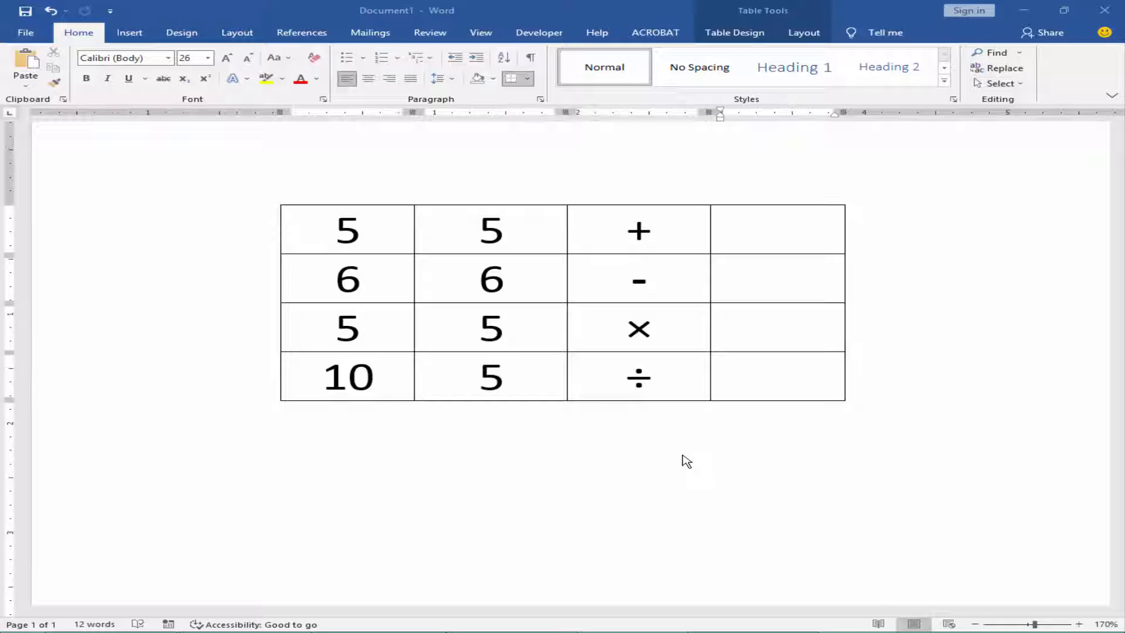
mouse_move(767, 238)
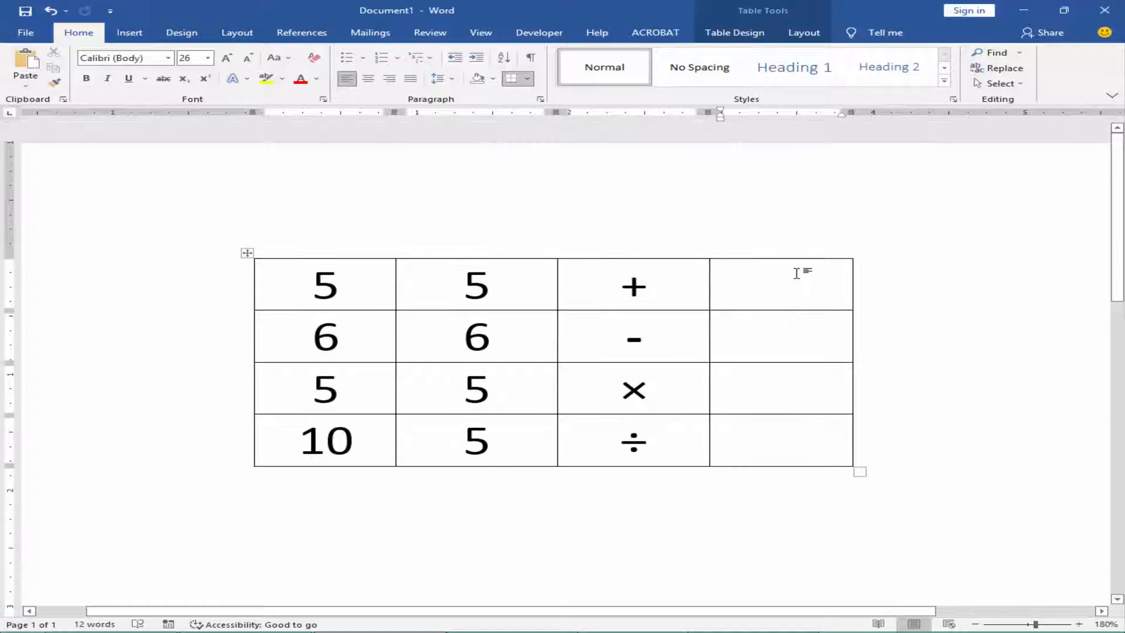
mouse_move(710, 379)
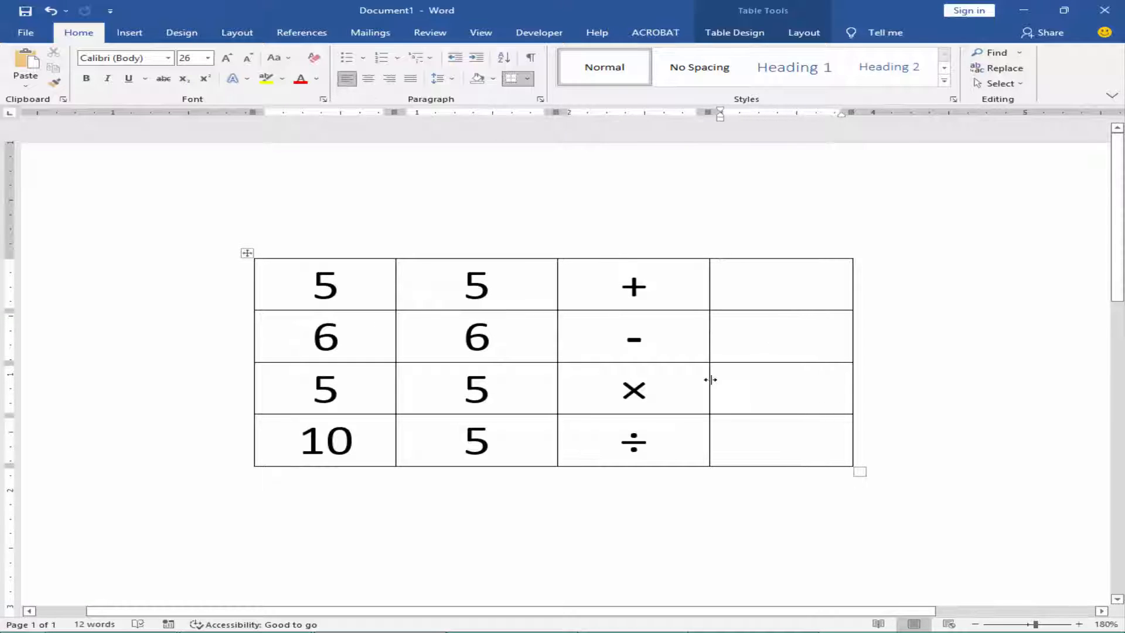
Step: Reach the Quick Access Toolbar options and list All Commands as the source
left_click(781, 283)
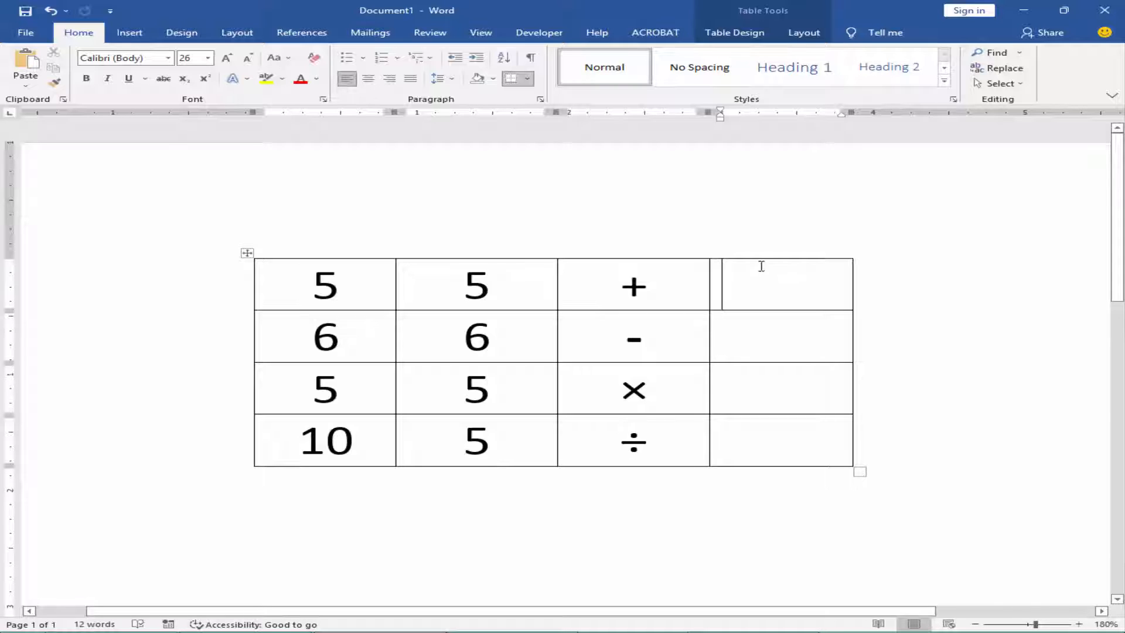
left_click(25, 33)
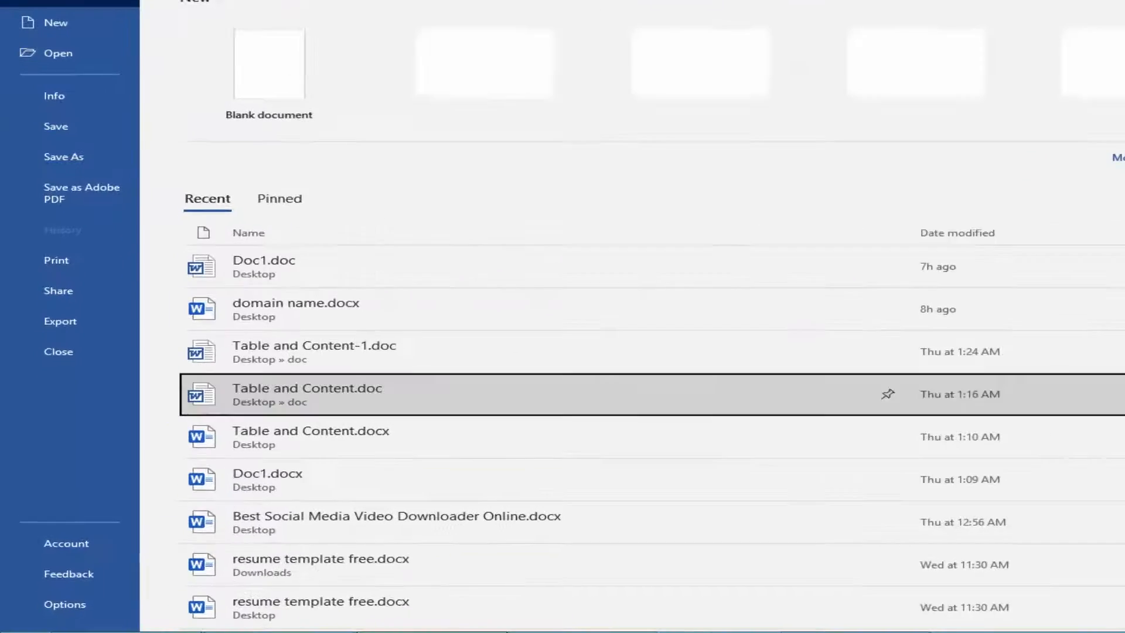
left_click(307, 394)
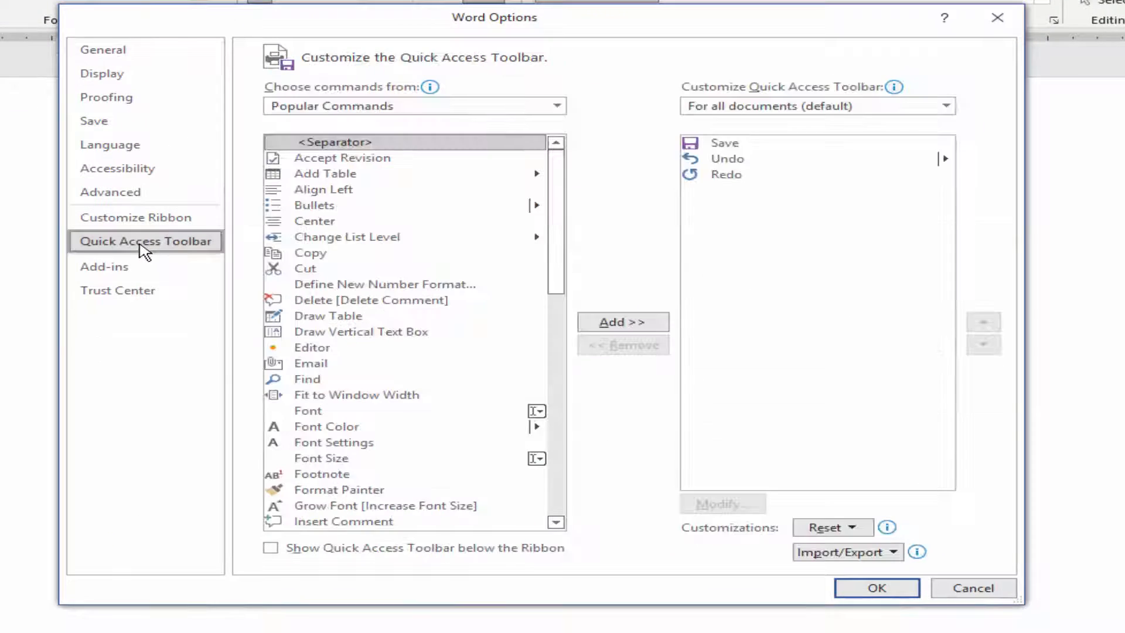
left_click(556, 105)
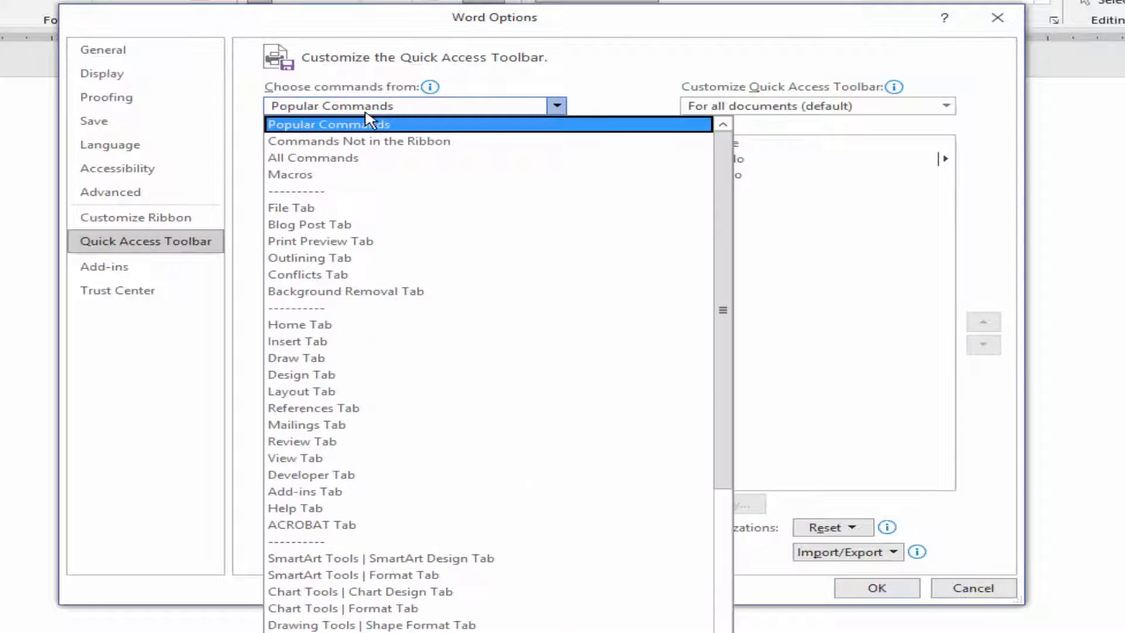
left_click(329, 123)
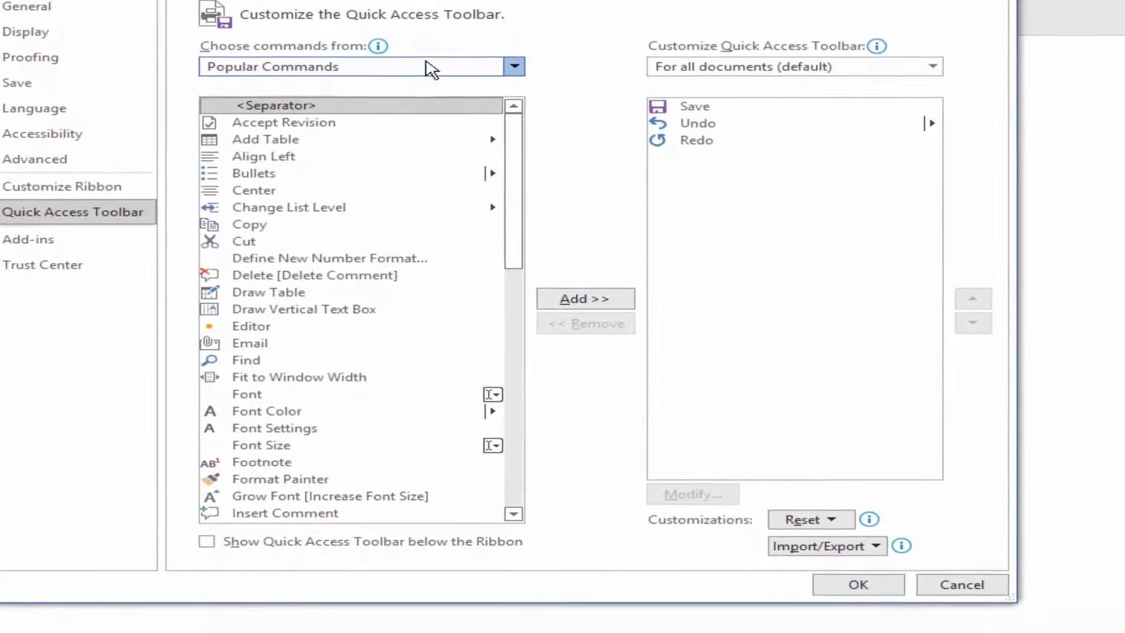
left_click(514, 66)
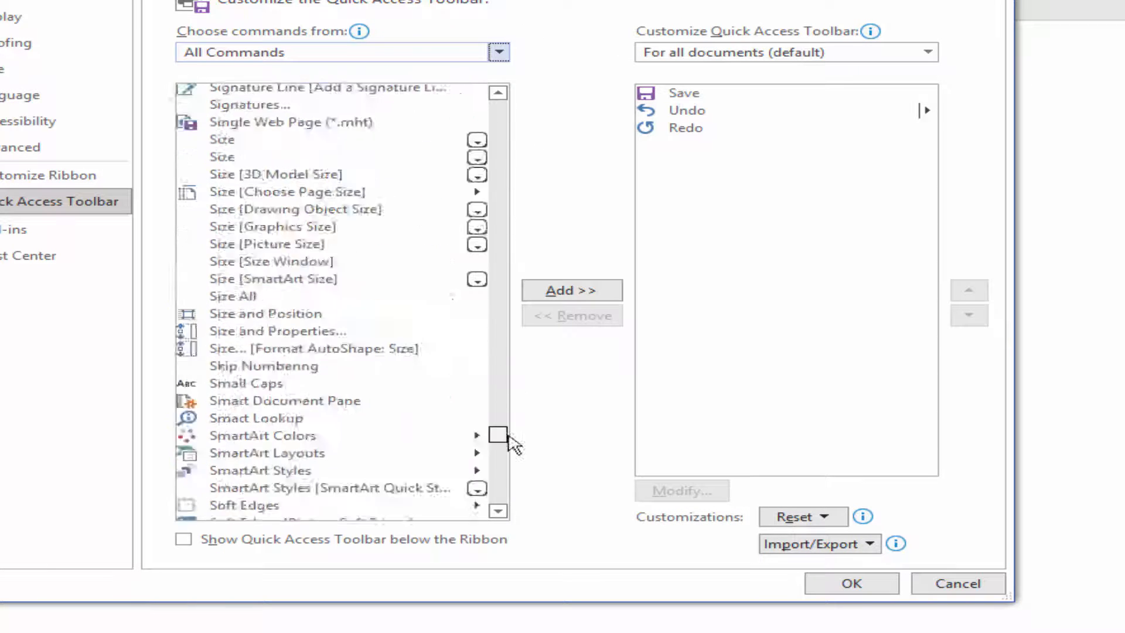
Step: Add the Sum command to the Quick Access Toolbar
scroll("down", 3)
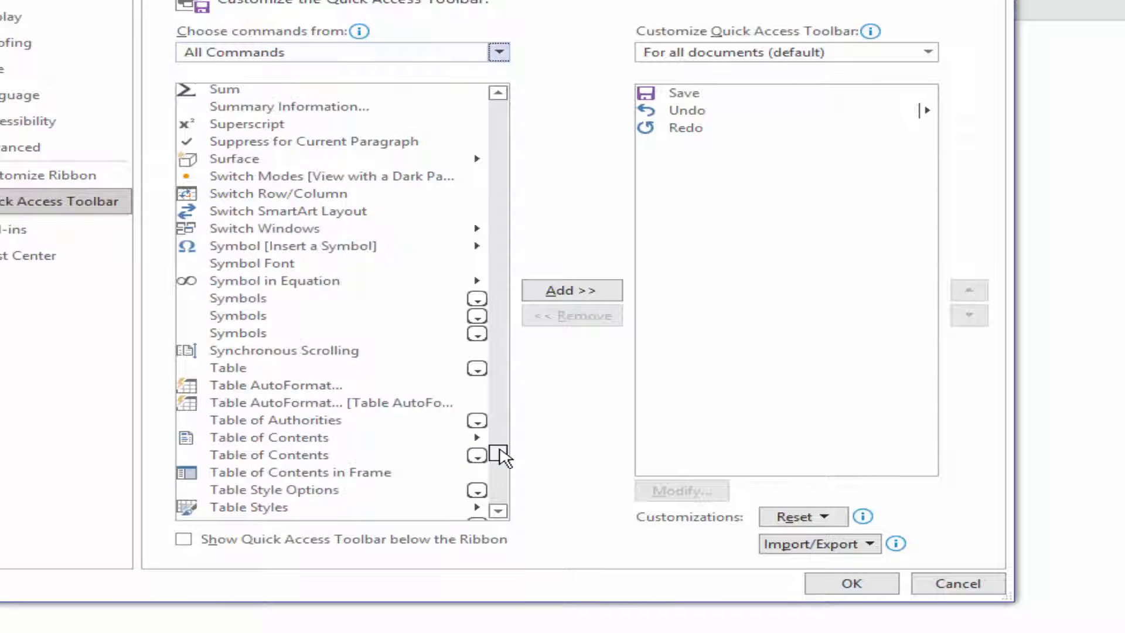
scroll("up", 3)
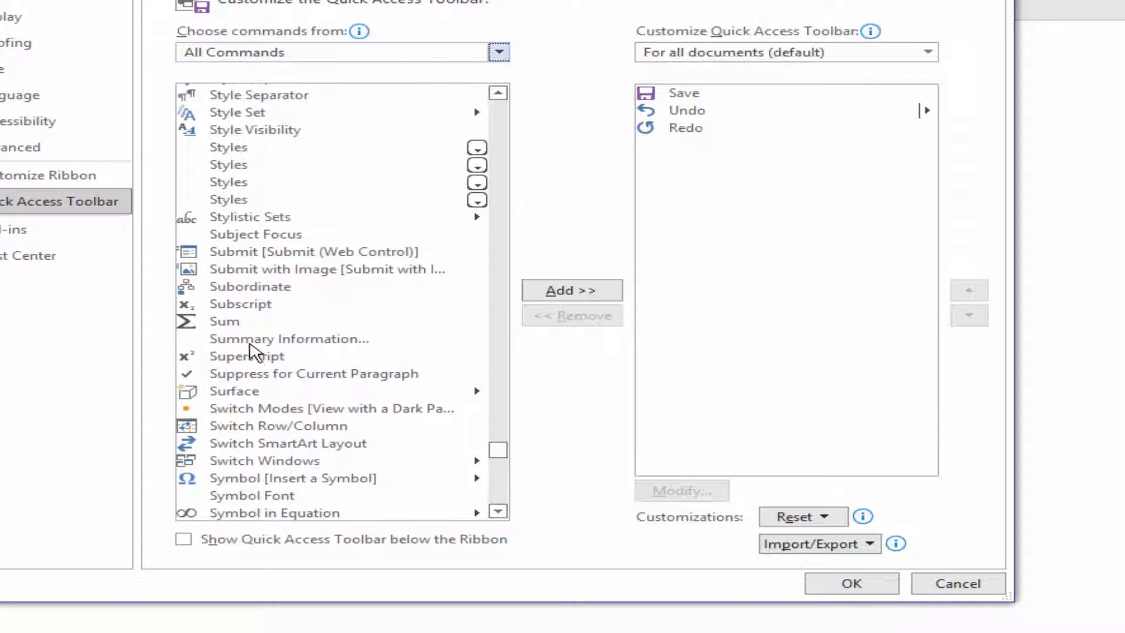
left_click(570, 290)
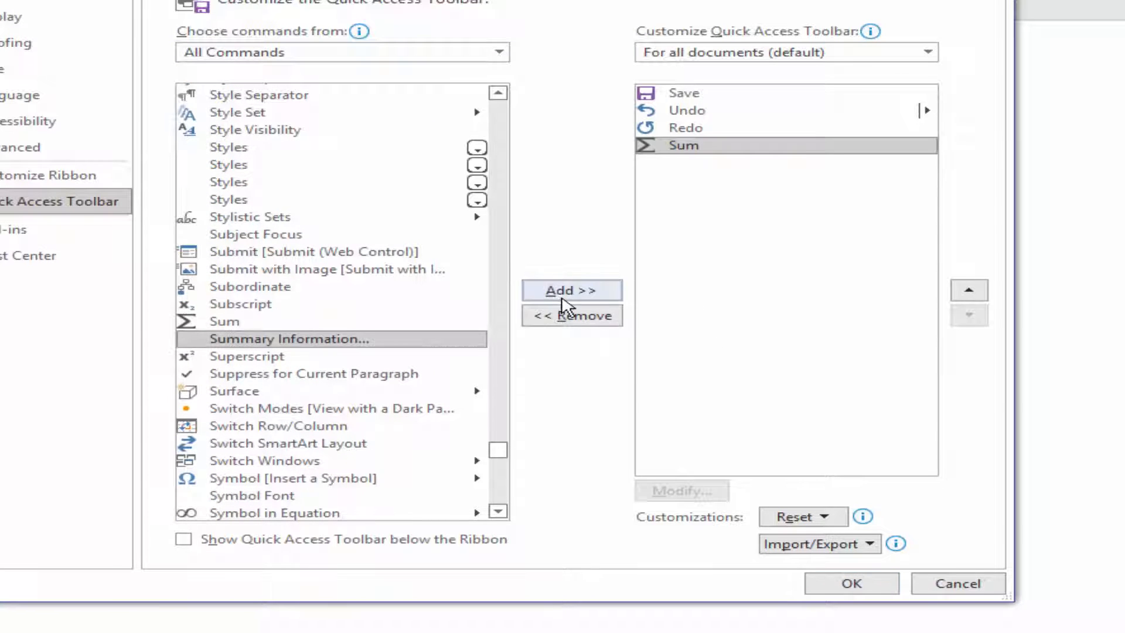
left_click(851, 582)
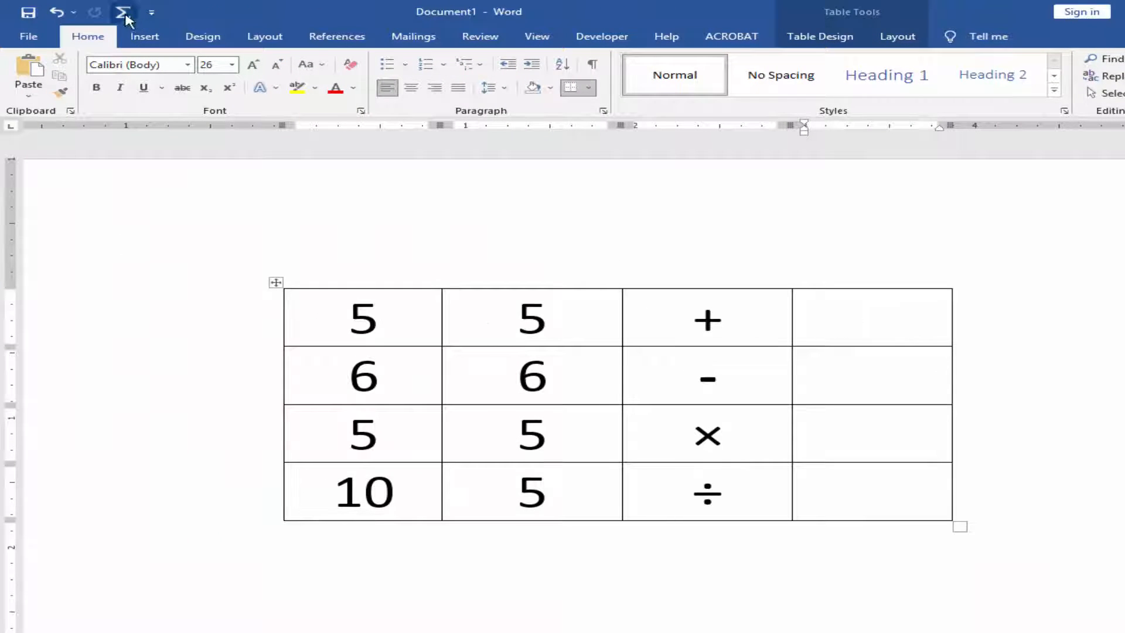
Step: Show the Table Tools Layout tab and confirm the proposed =SUM(LEFT) for the first result cell
type("10")
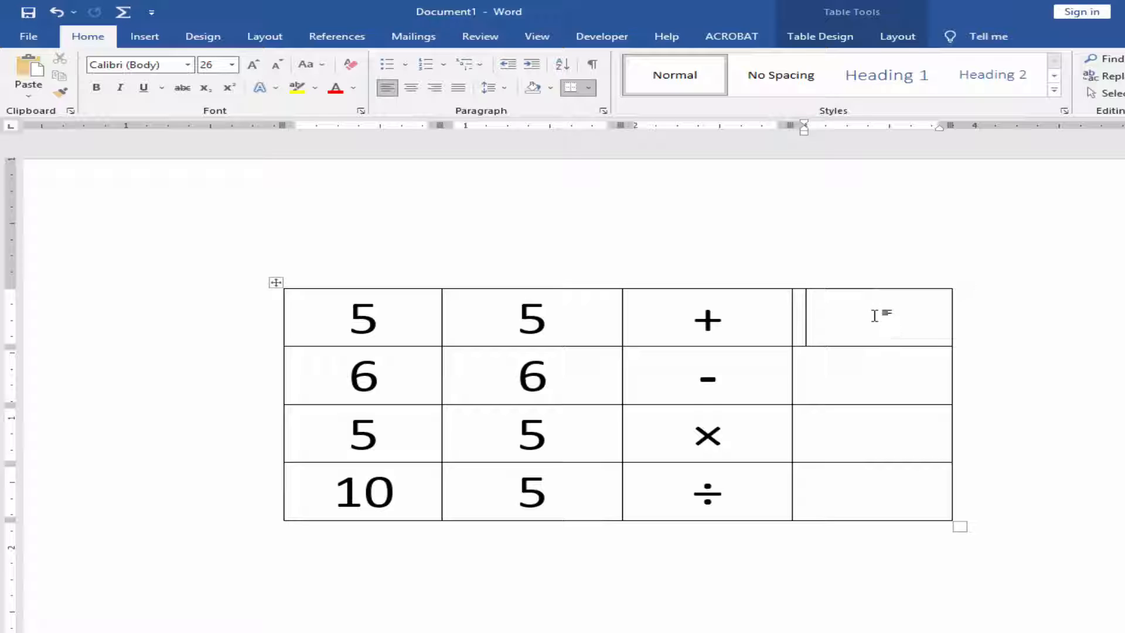
left_click(897, 36)
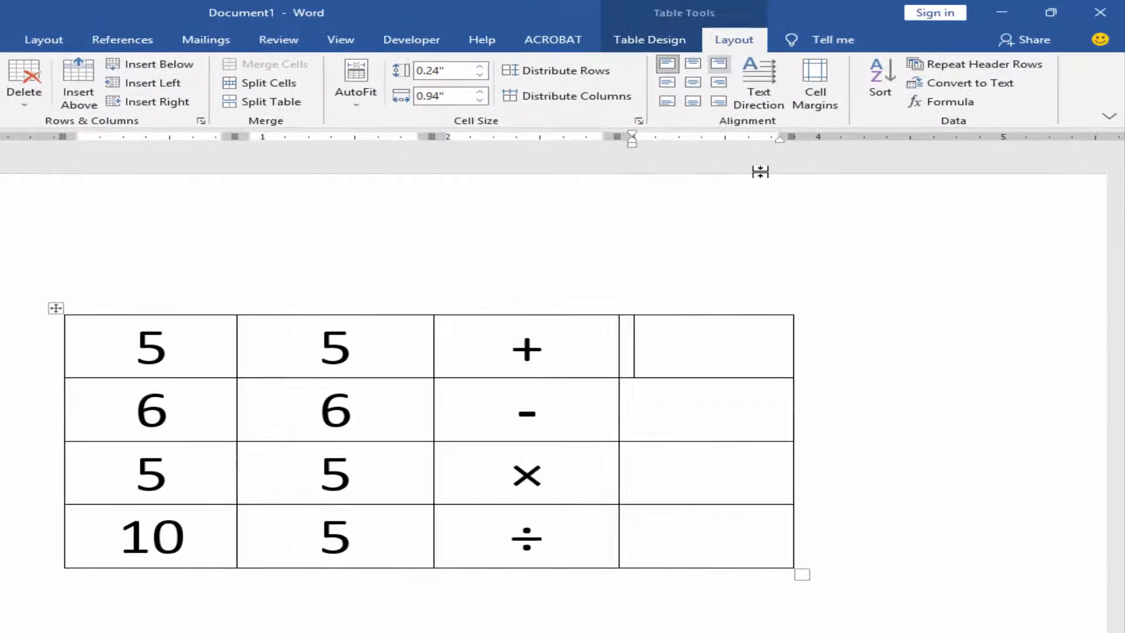
left_click(948, 101)
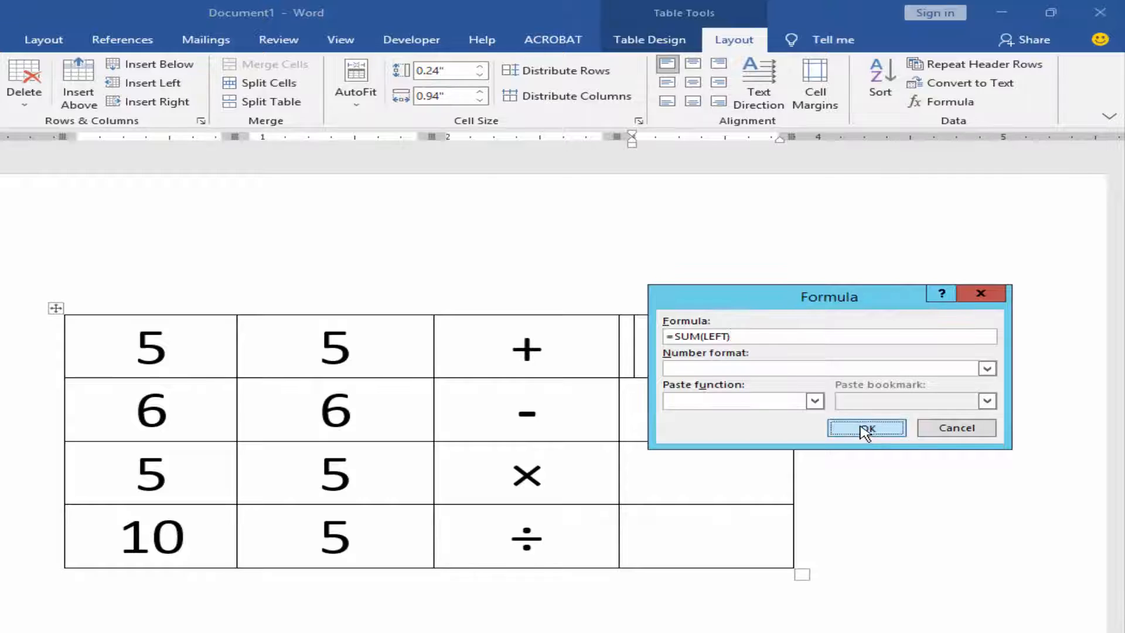
left_click(866, 428)
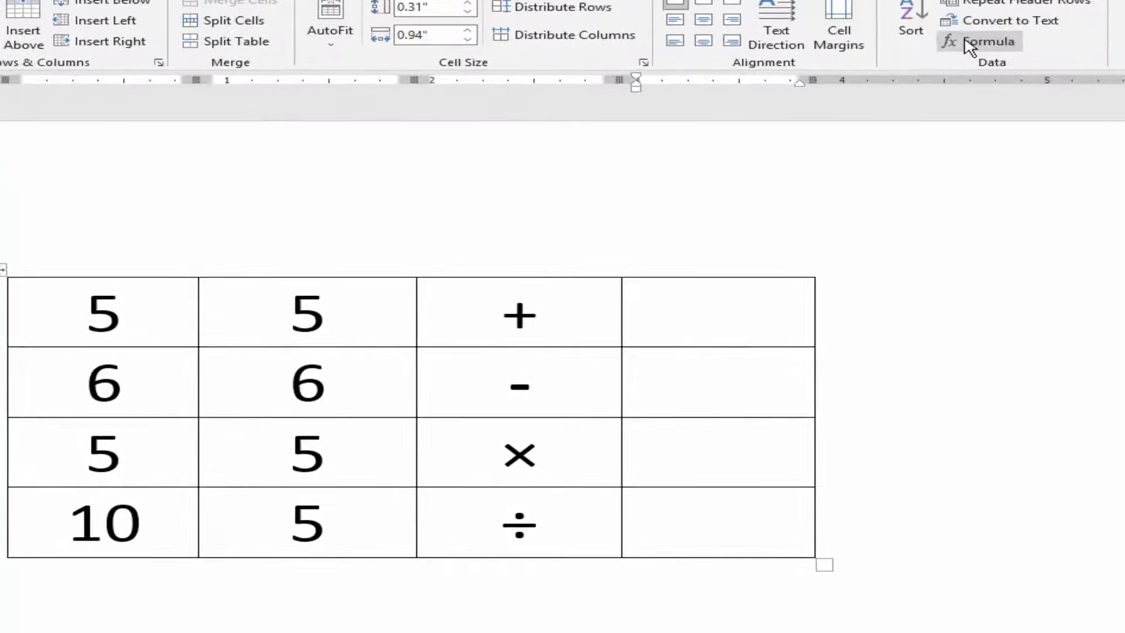
Step: Enter a custom =A1+ addition formula so the first result cell shows 10
left_click(987, 41)
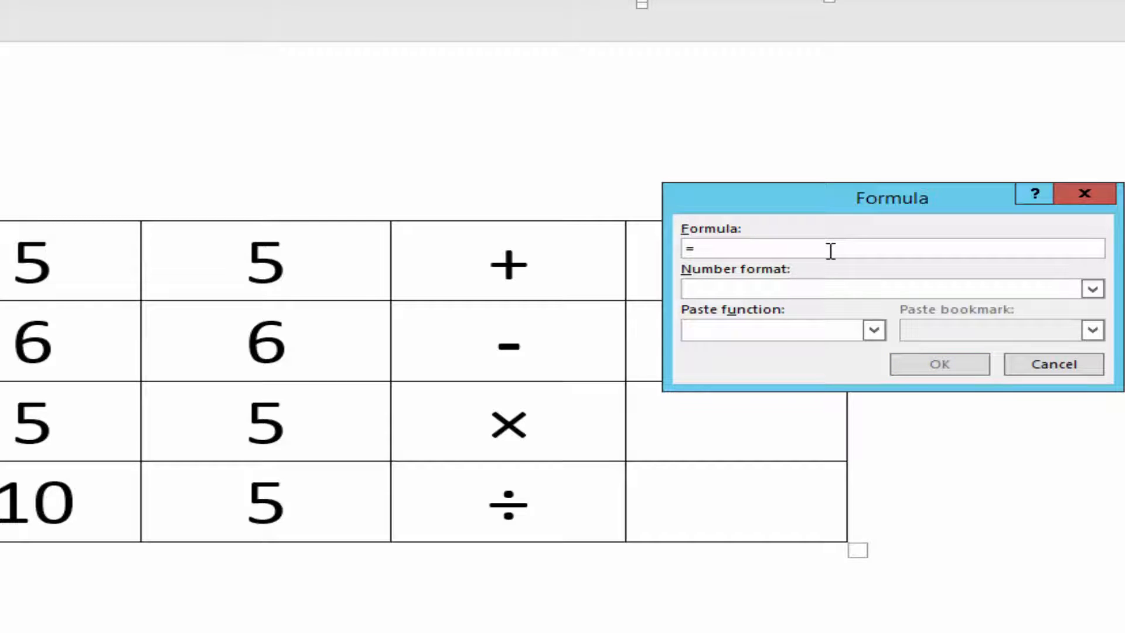
type("A")
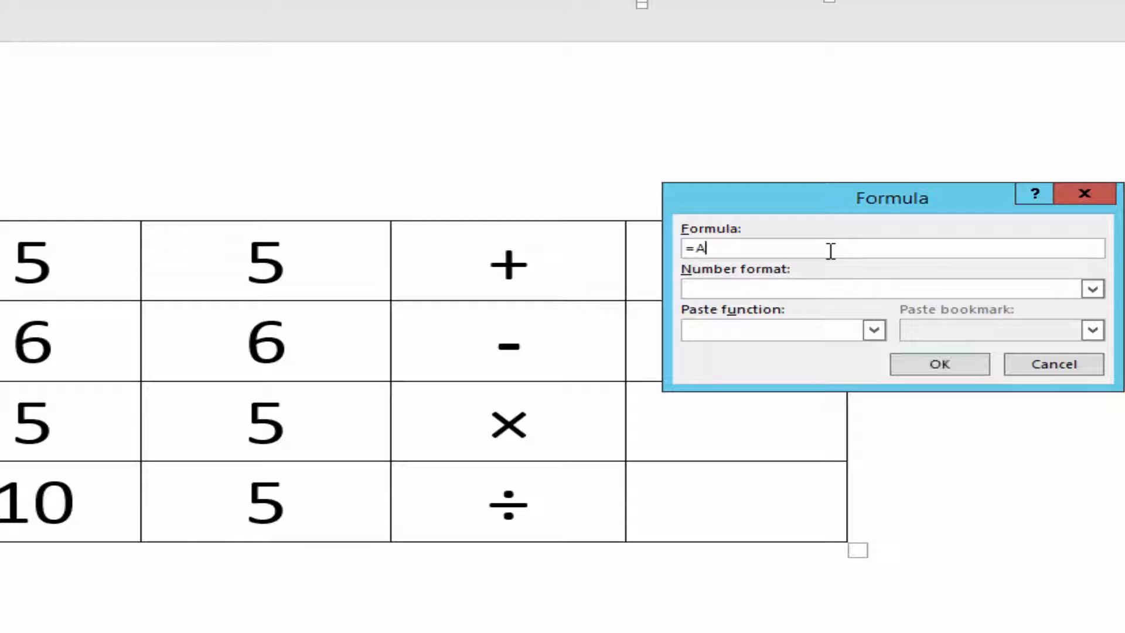
type("1+")
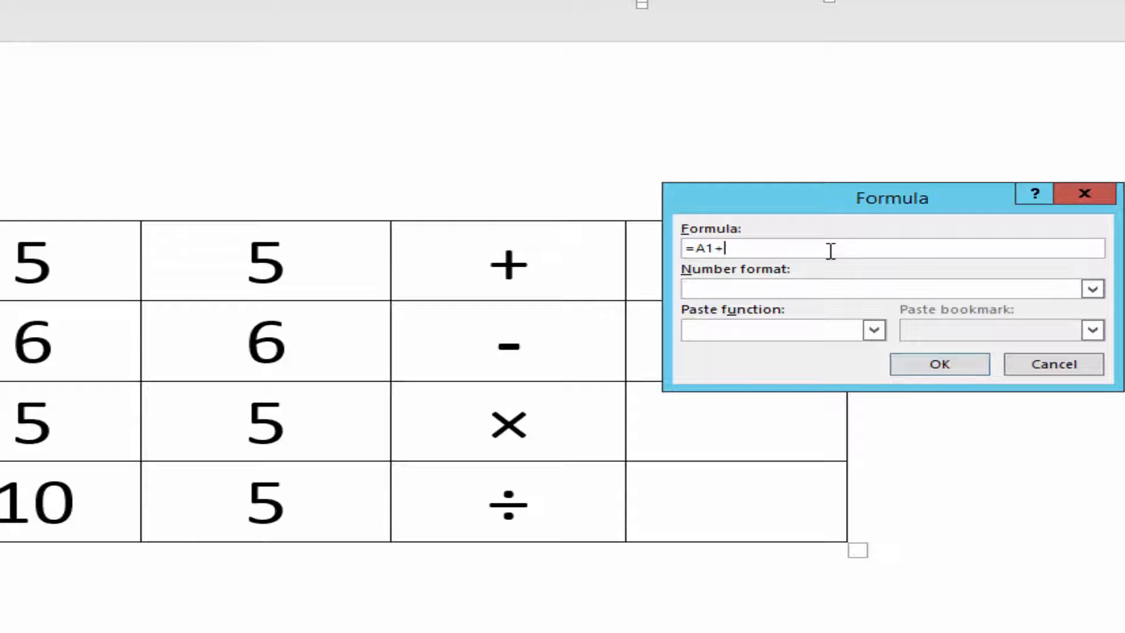
left_click(939, 363)
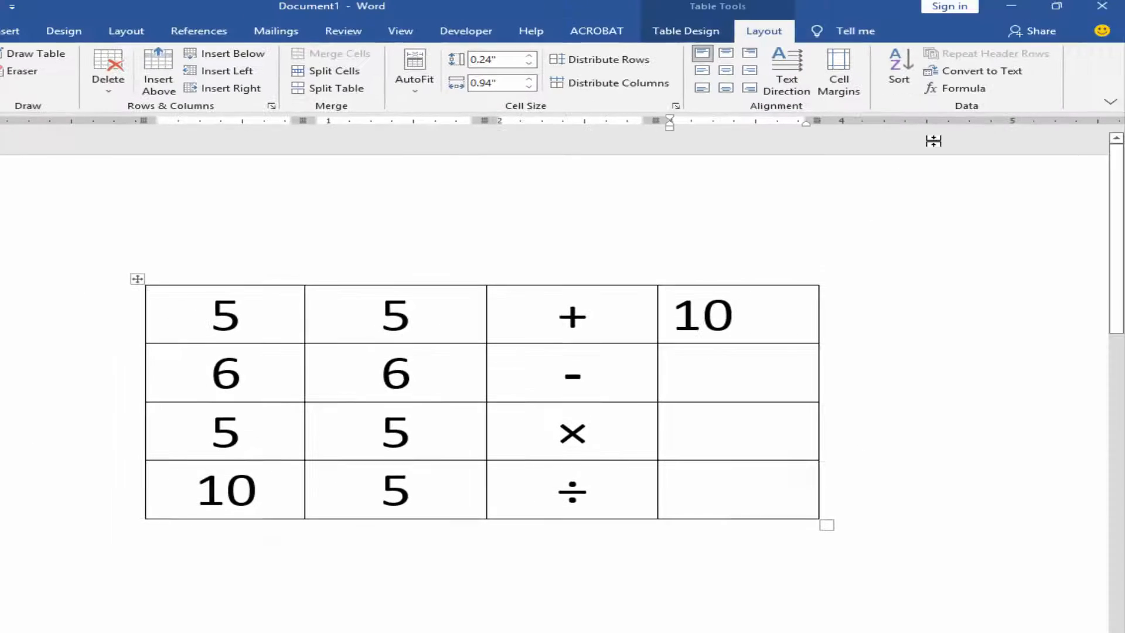
mouse_move(963, 88)
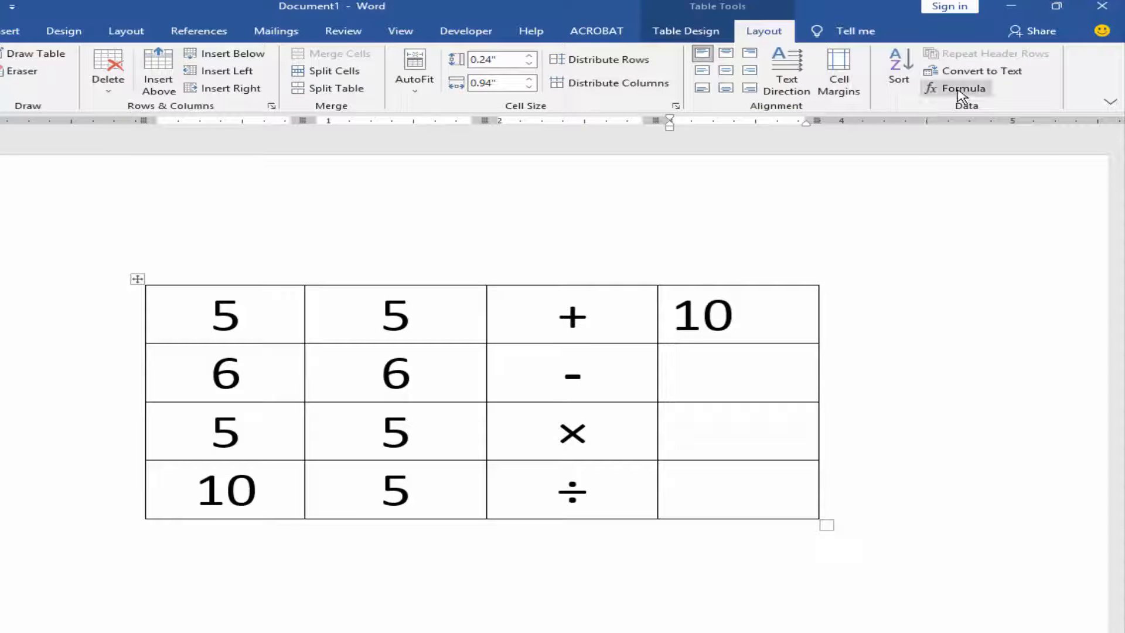
Step: Enter =A2-B2 so the second result cell shows 0, then move to the third row
left_click(964, 88)
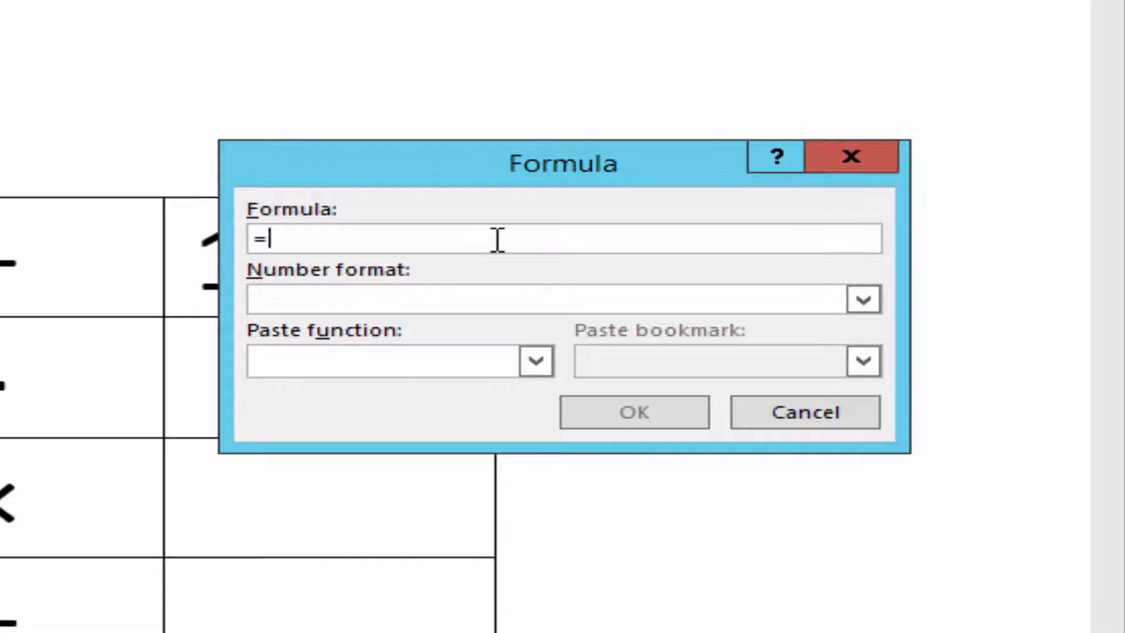
type("A")
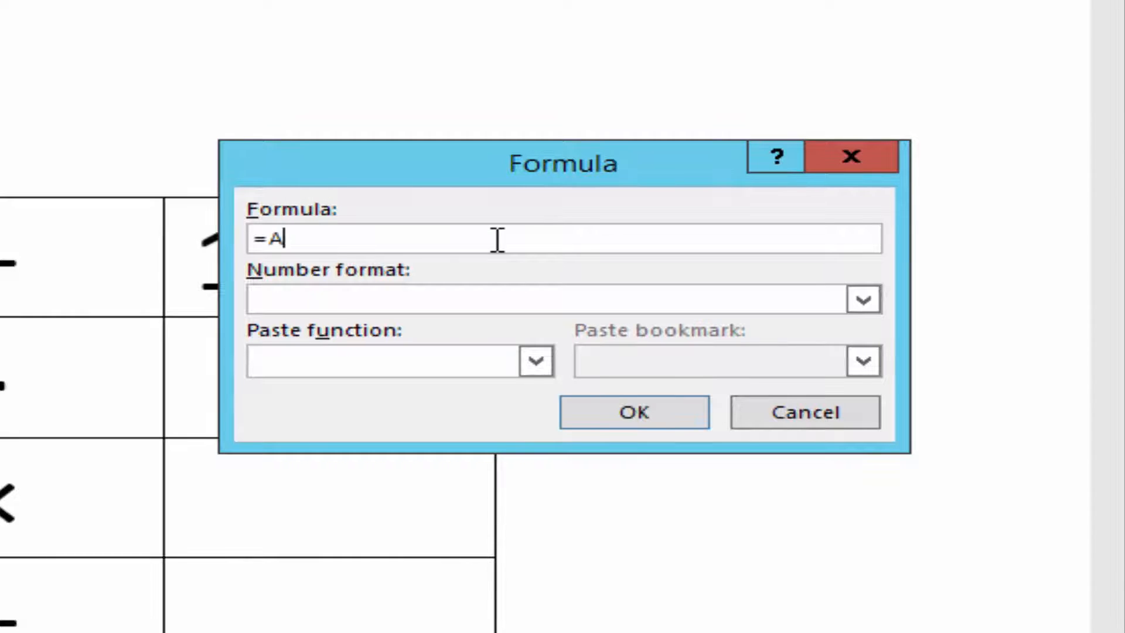
type("2")
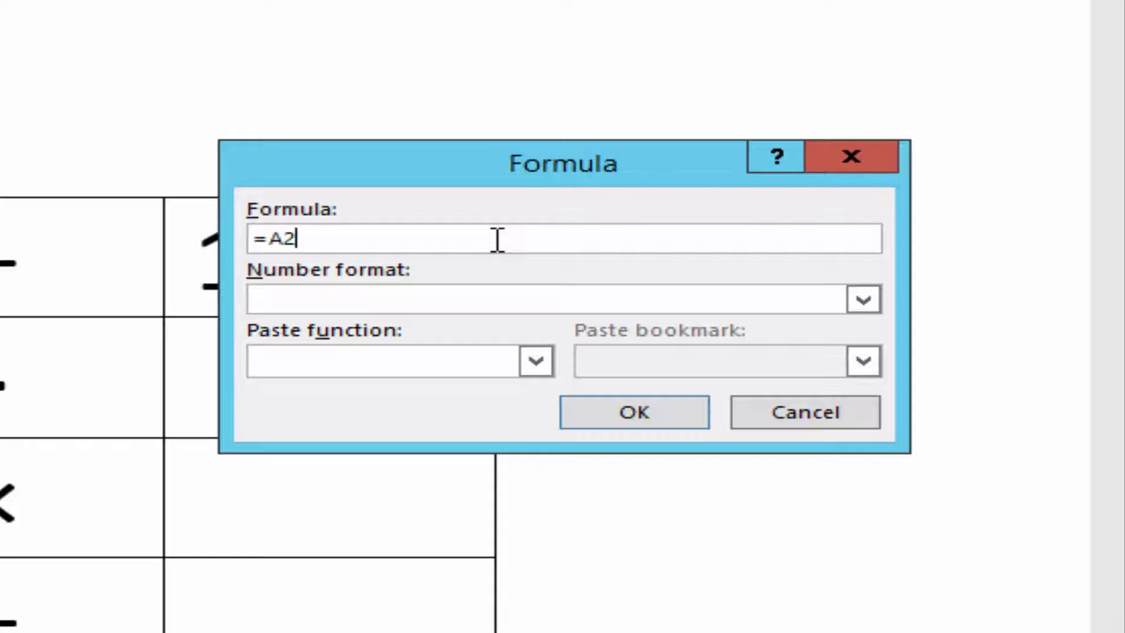
type("-")
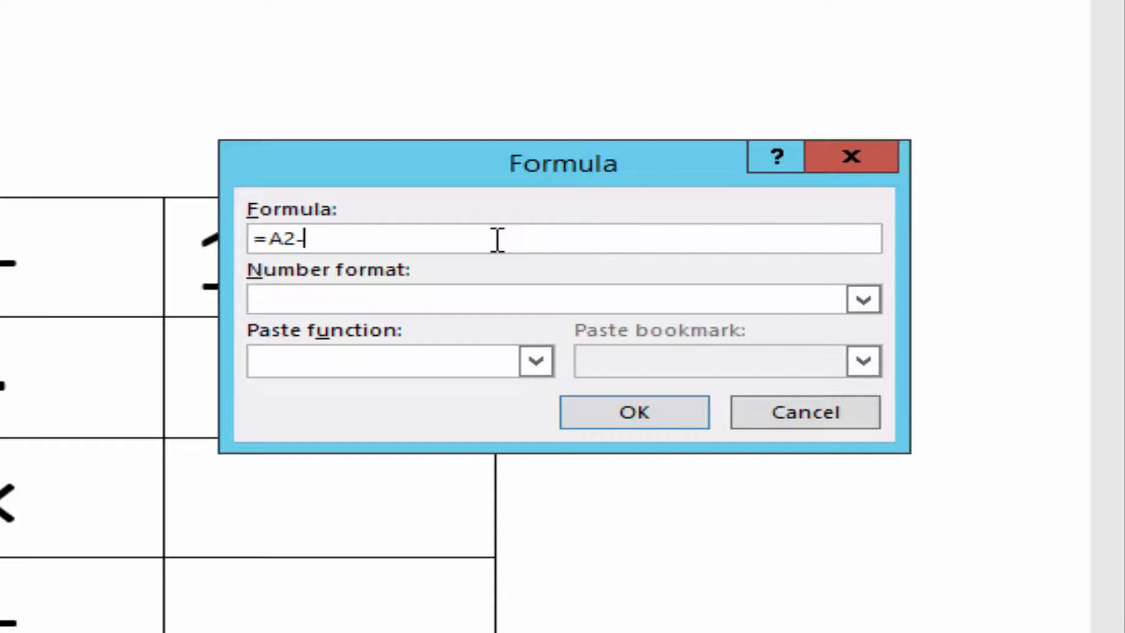
type("B2")
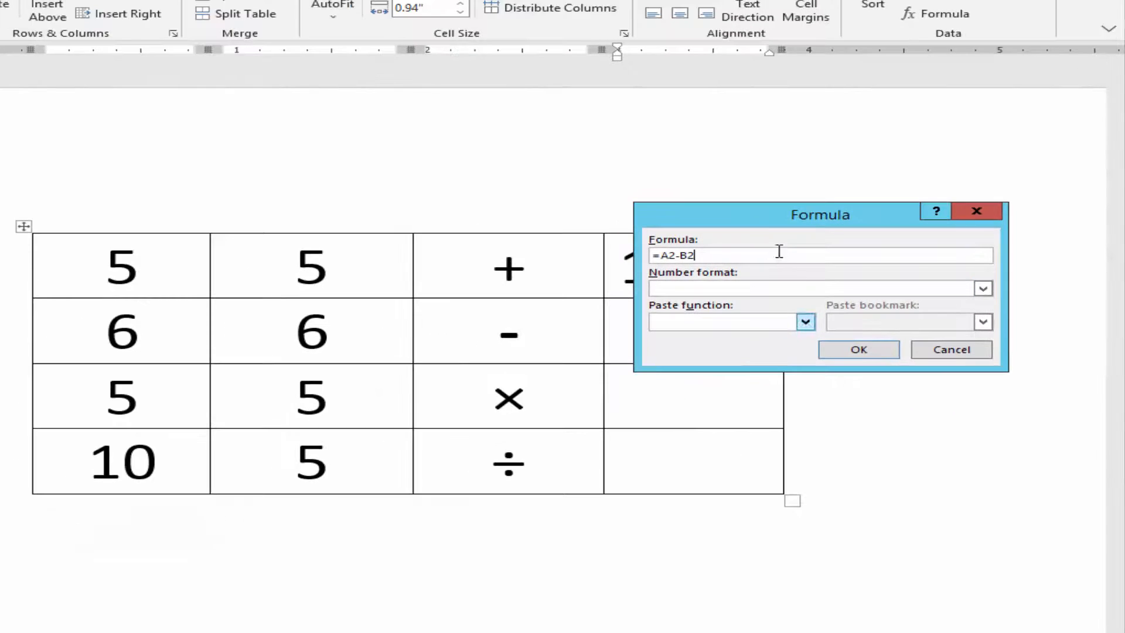
left_click(857, 349)
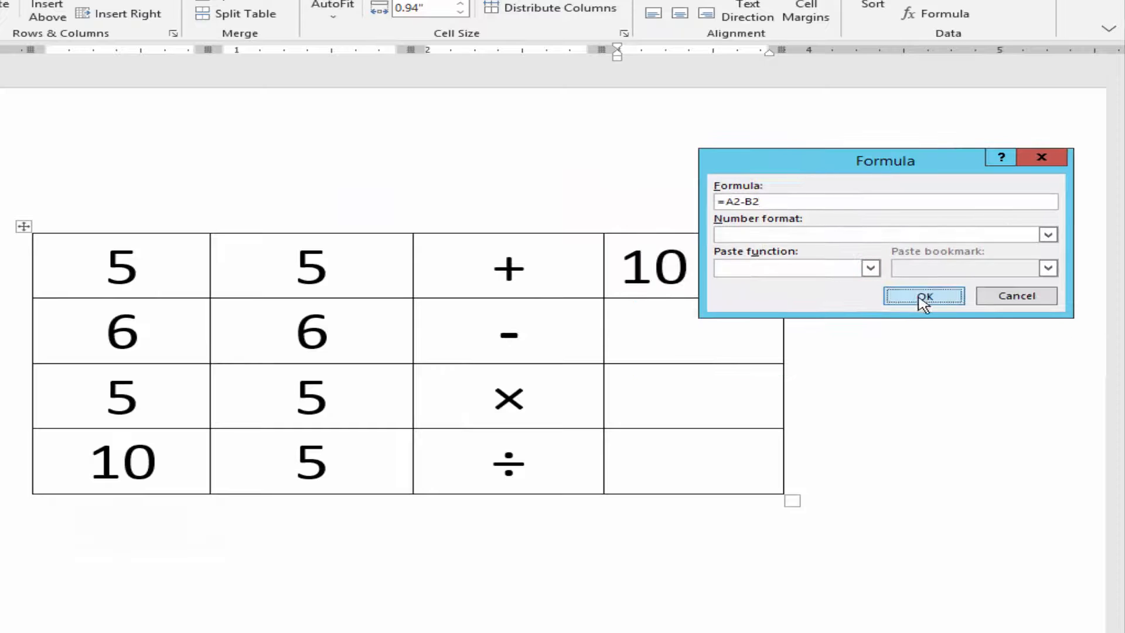
left_click(924, 295)
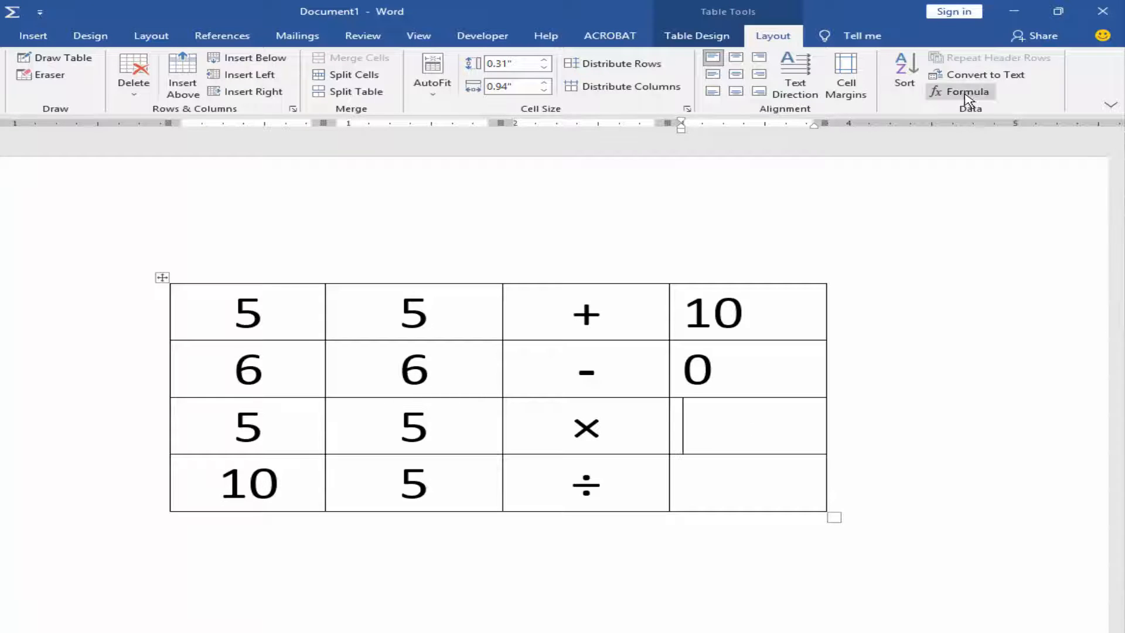
Step: Enter =A3*B3 so the multiplication result cell shows 25
left_click(968, 91)
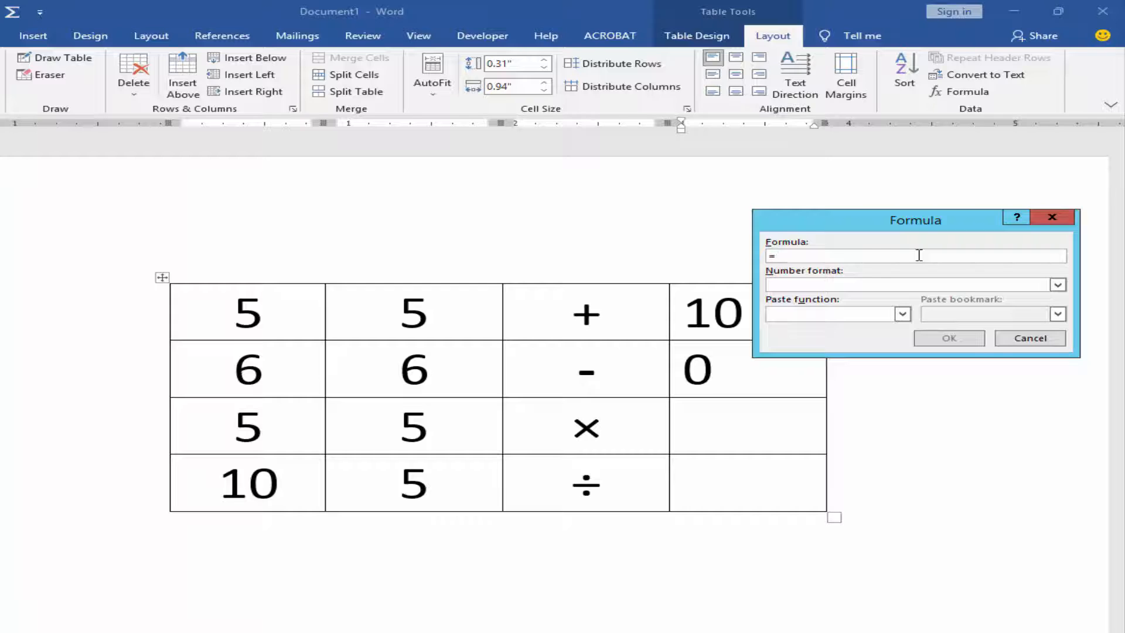
type("A3")
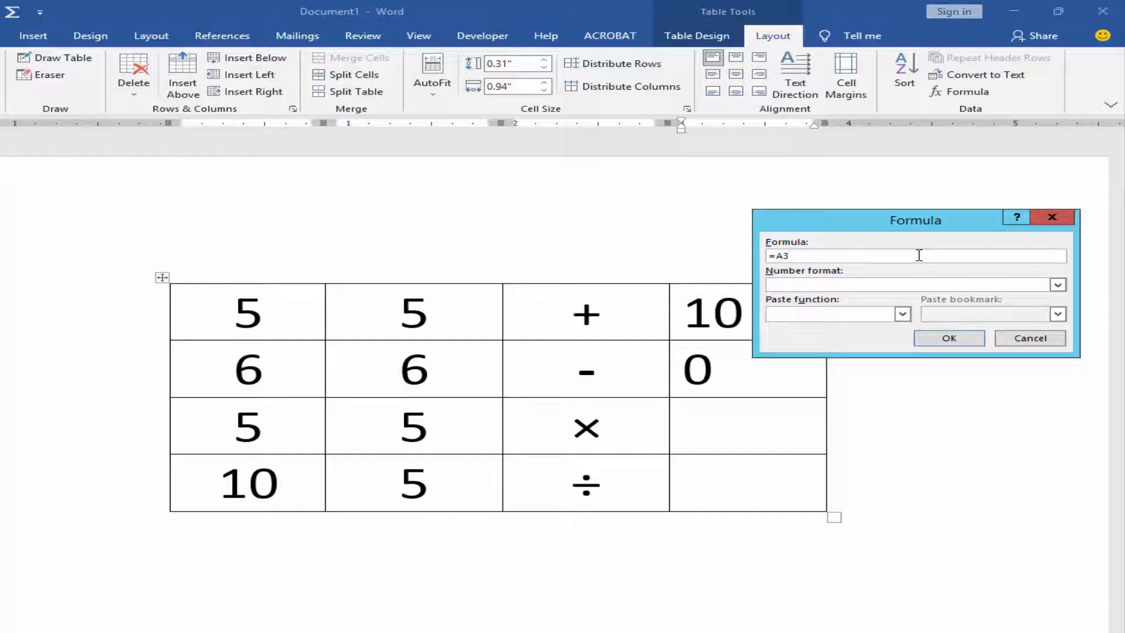
type("*")
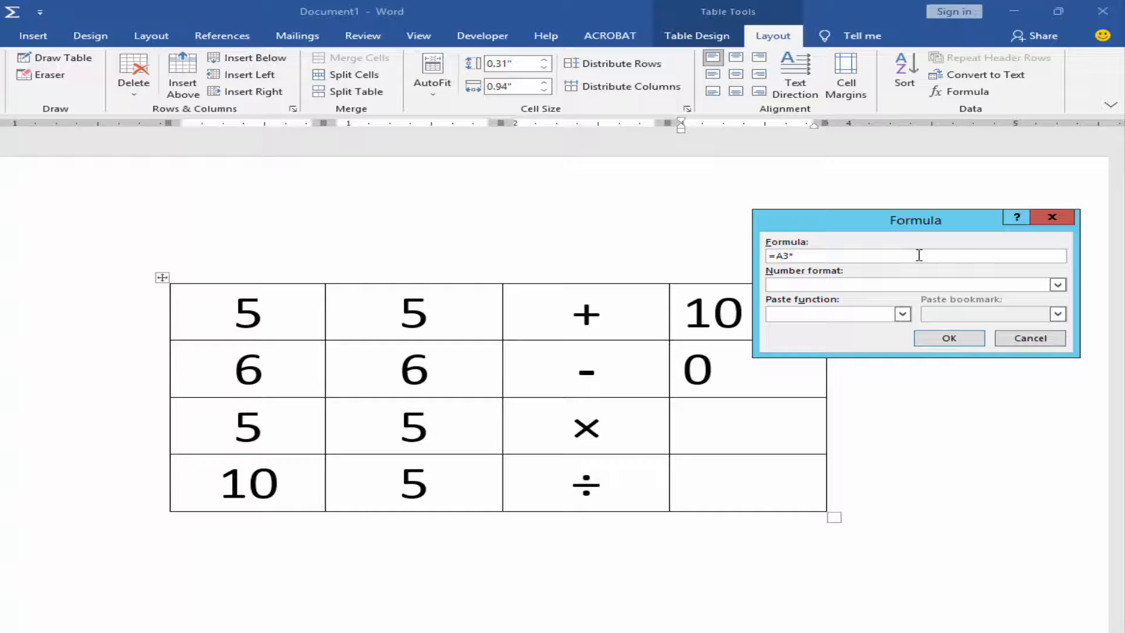
type("B3")
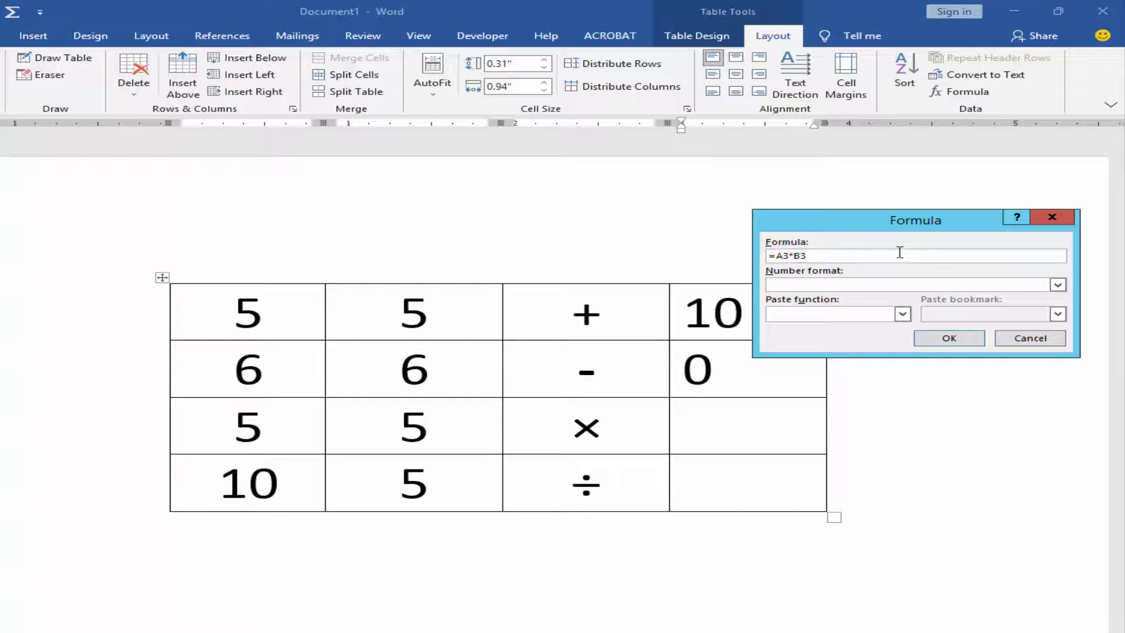
left_click(948, 337)
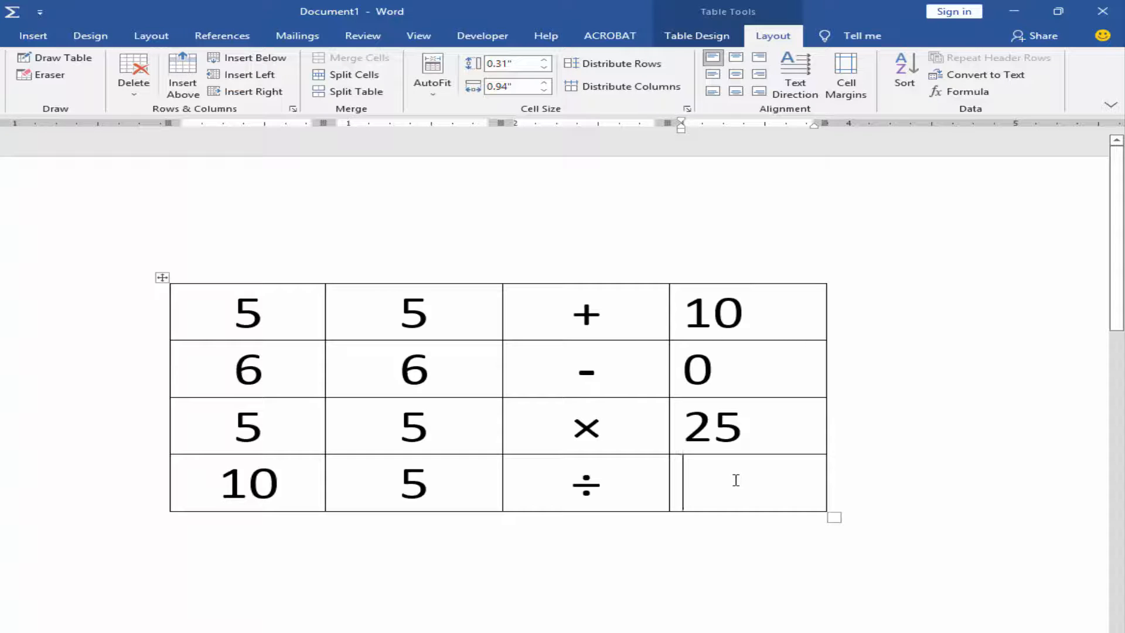
mouse_move(780, 32)
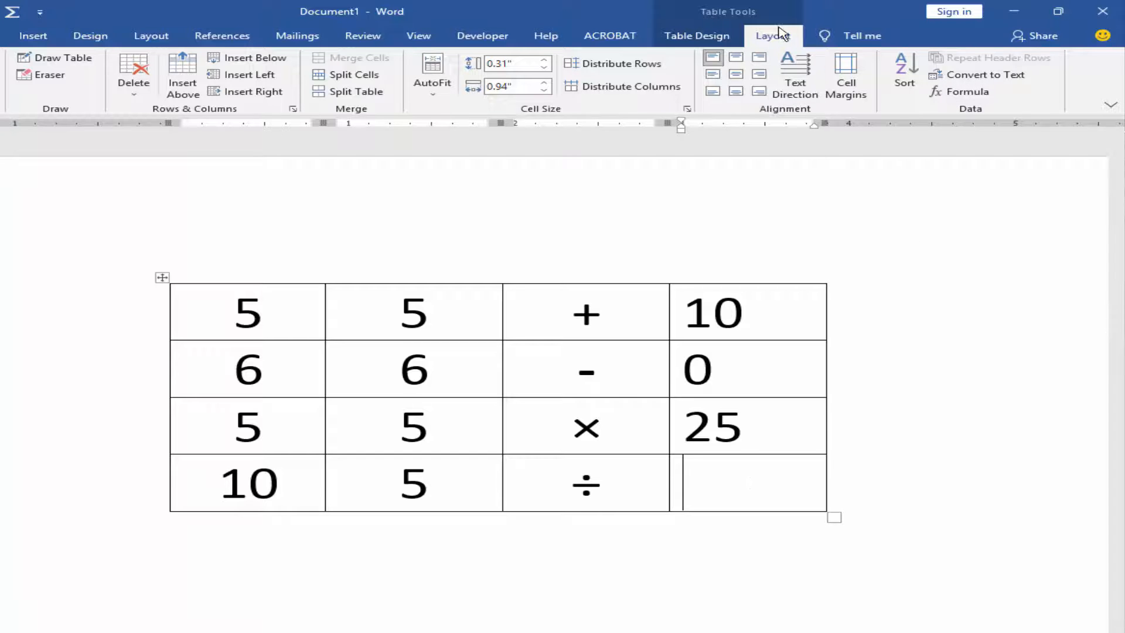
Step: Enter =A4/B4 so the division result cell shows 2
left_click(967, 91)
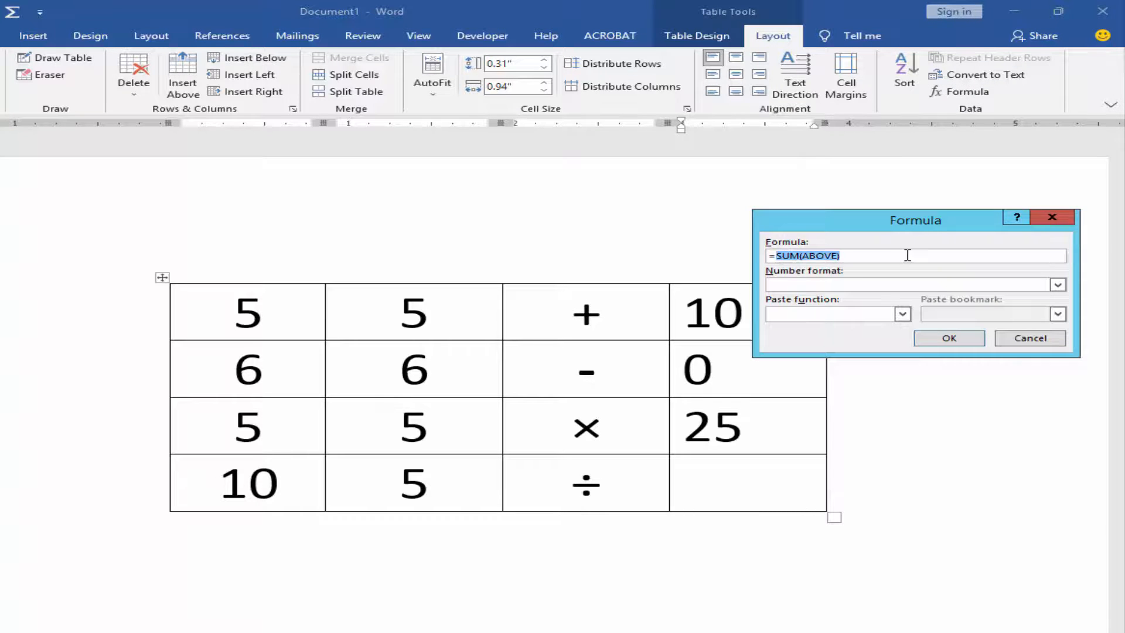
type("=A4")
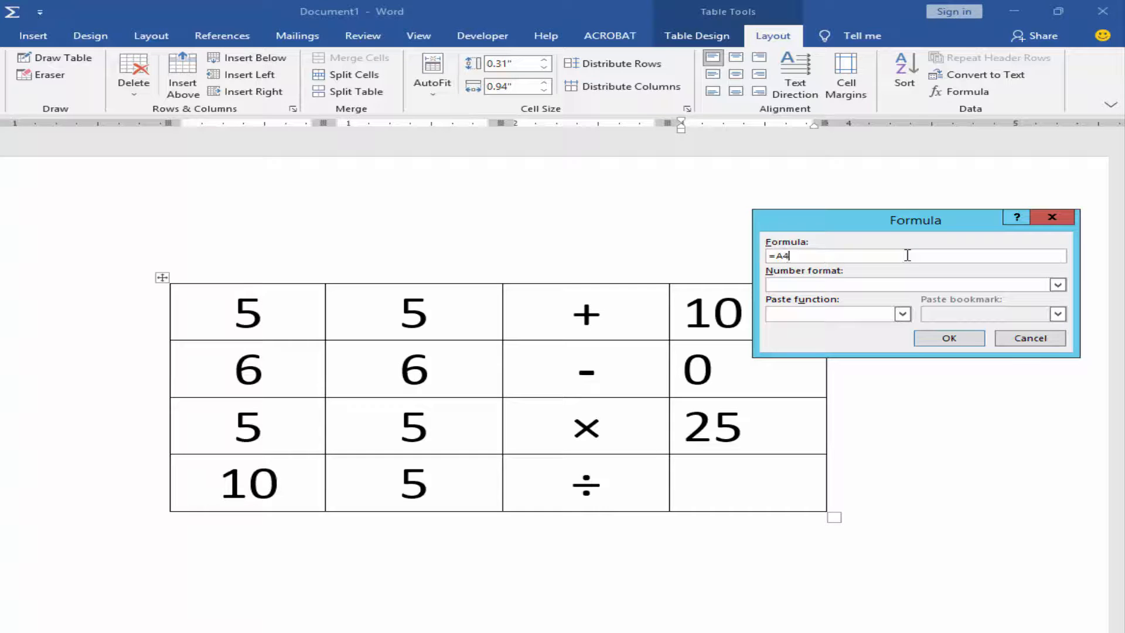
type("/")
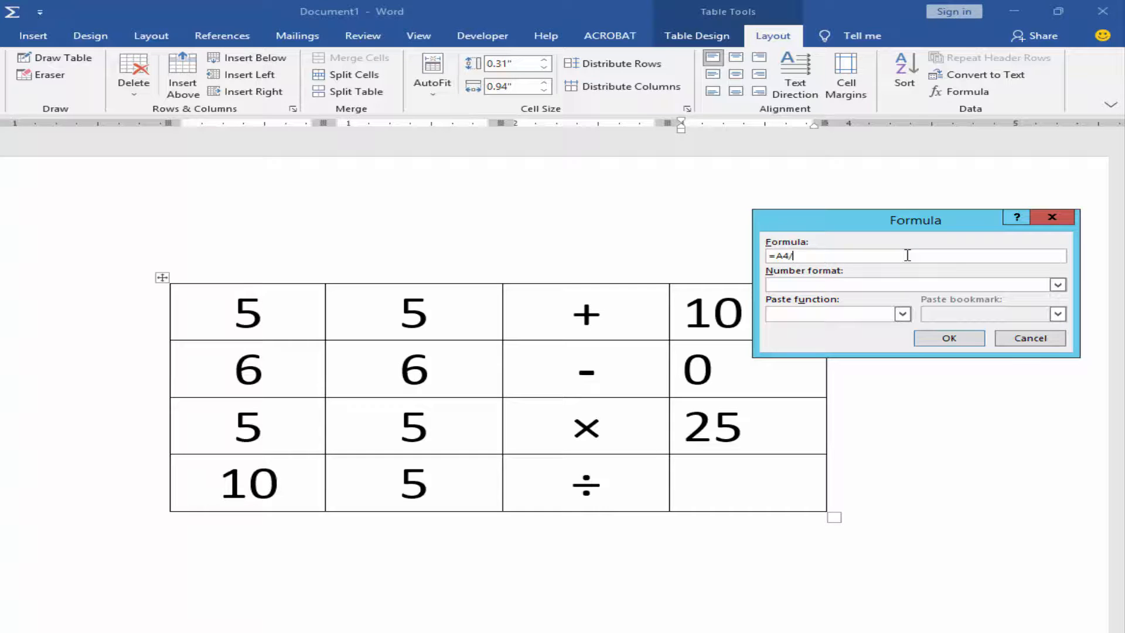
type("B4")
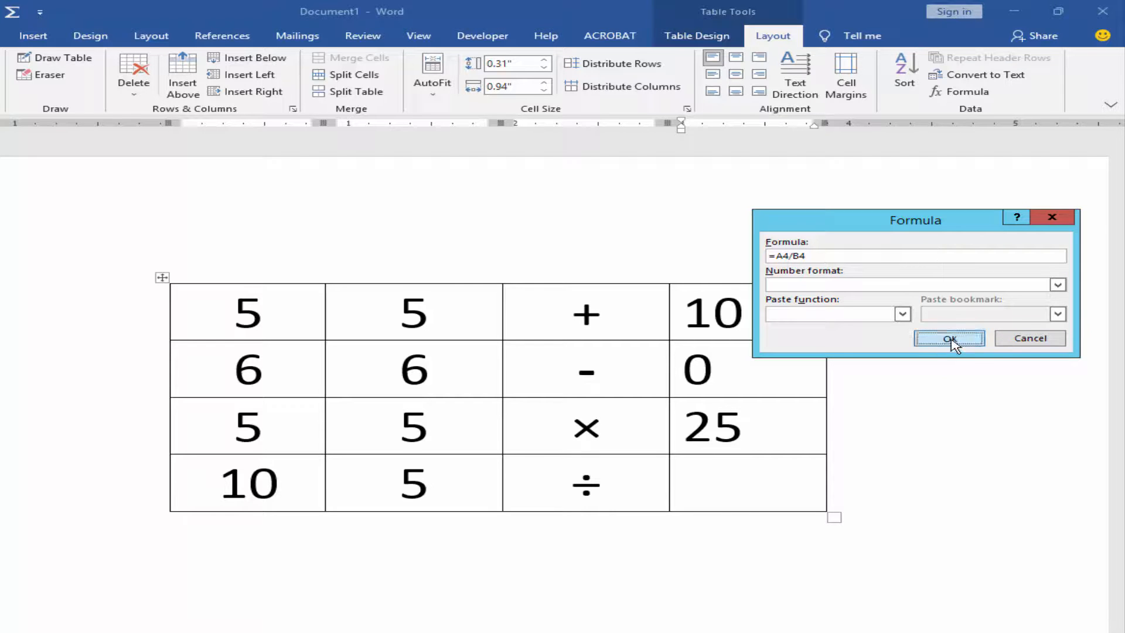
left_click(948, 337)
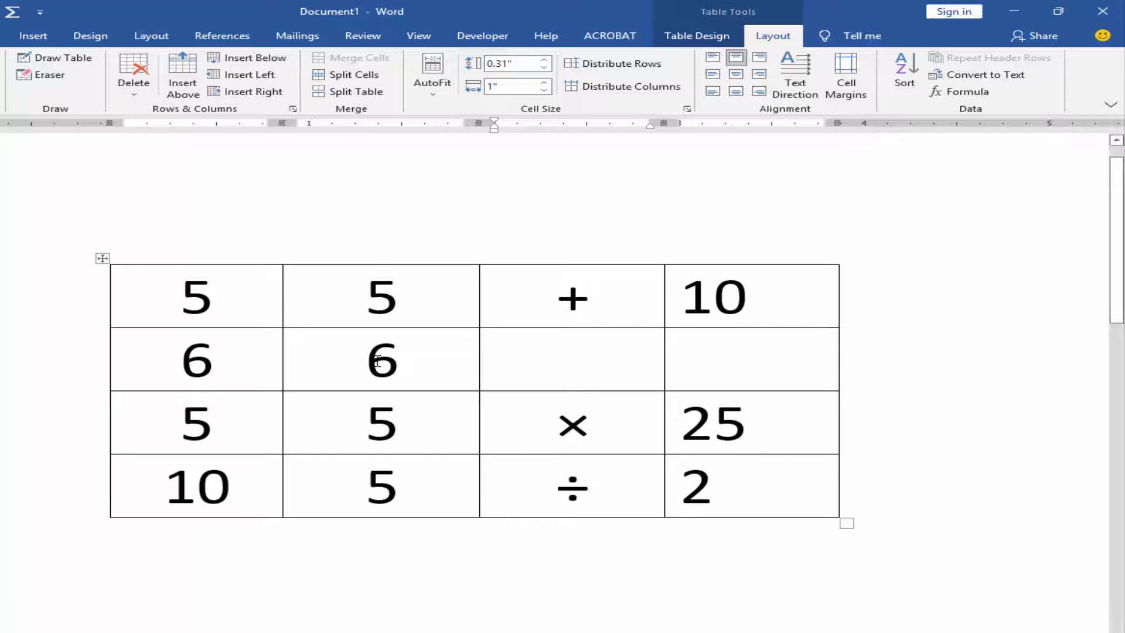
Step: Make row two 6 and -6, get 0 beside them via =SUM(LEFT), and select 25 to clear it
left_click(356, 358)
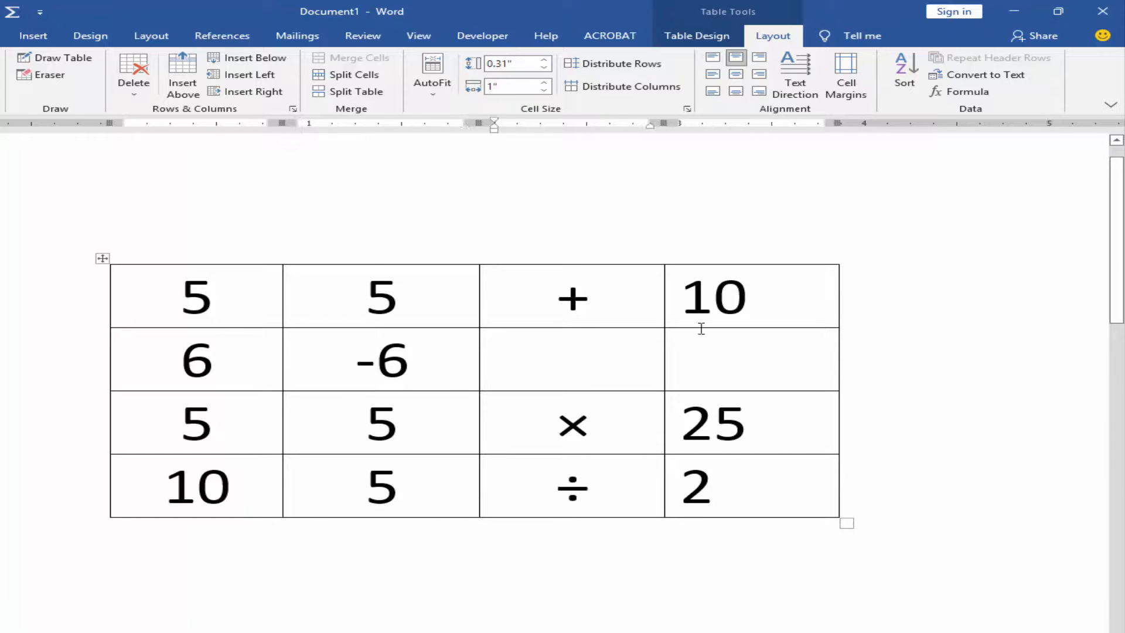
left_click(967, 92)
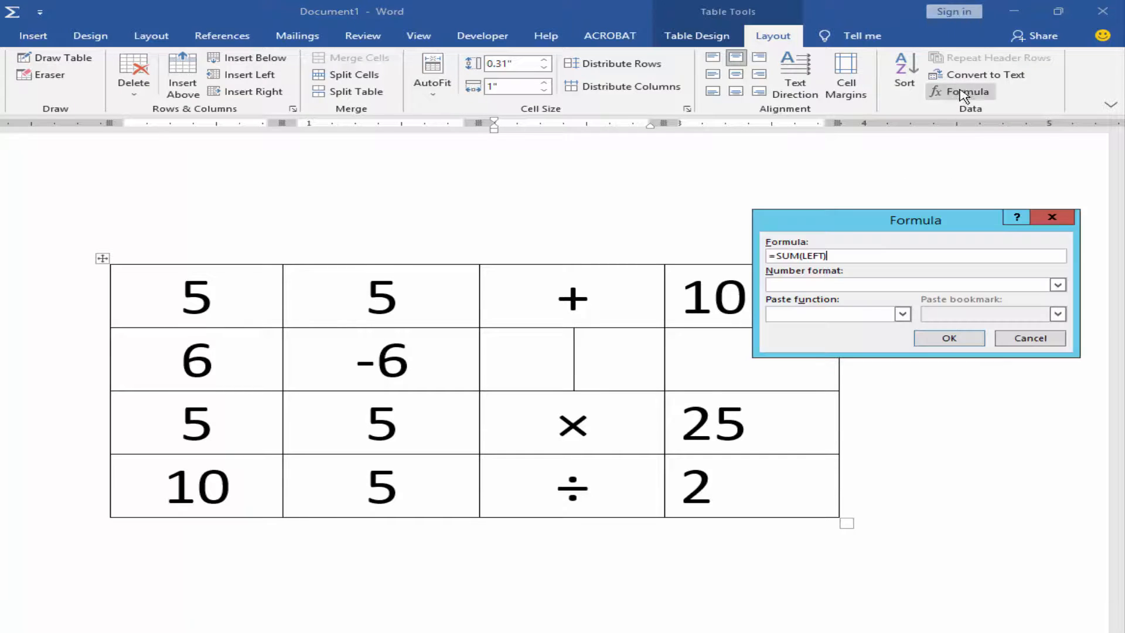
left_click(948, 337)
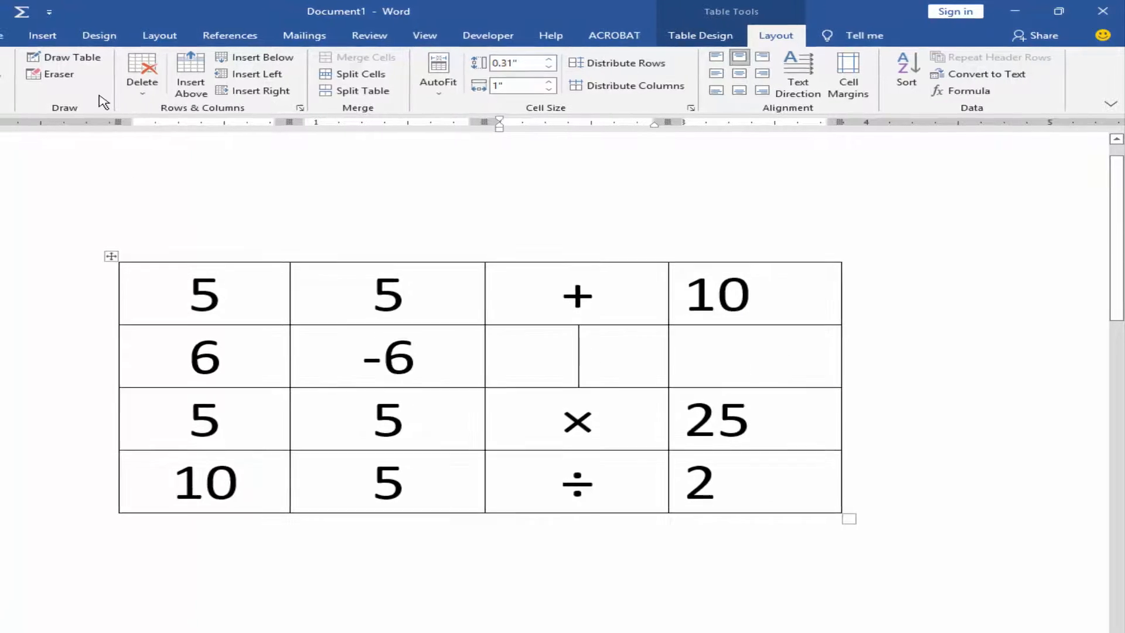
type("0")
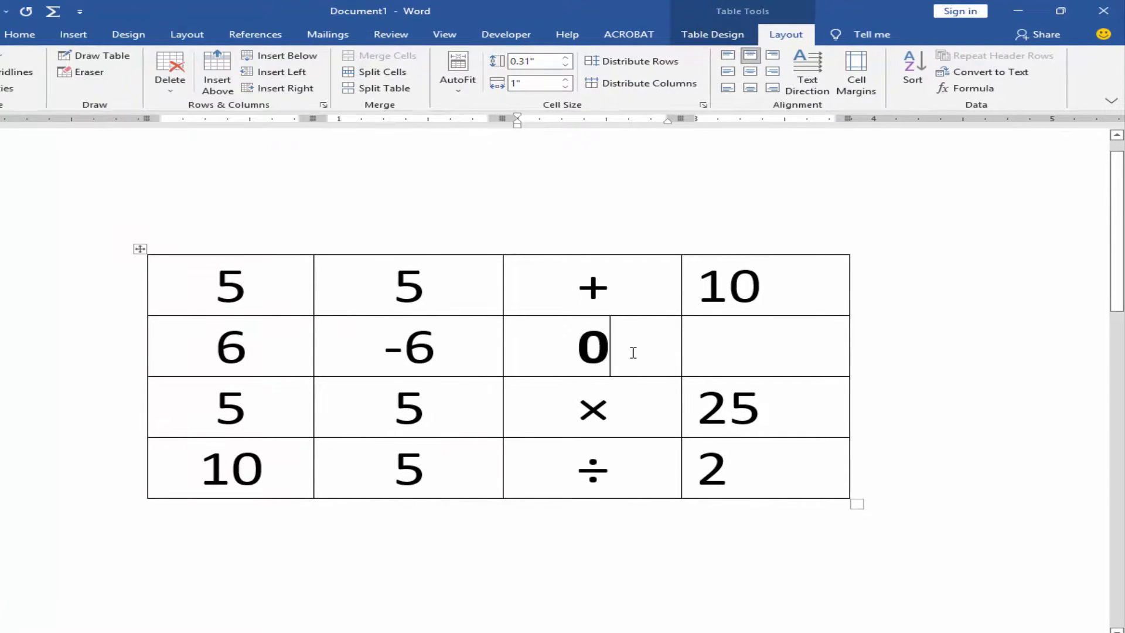
left_click(803, 416)
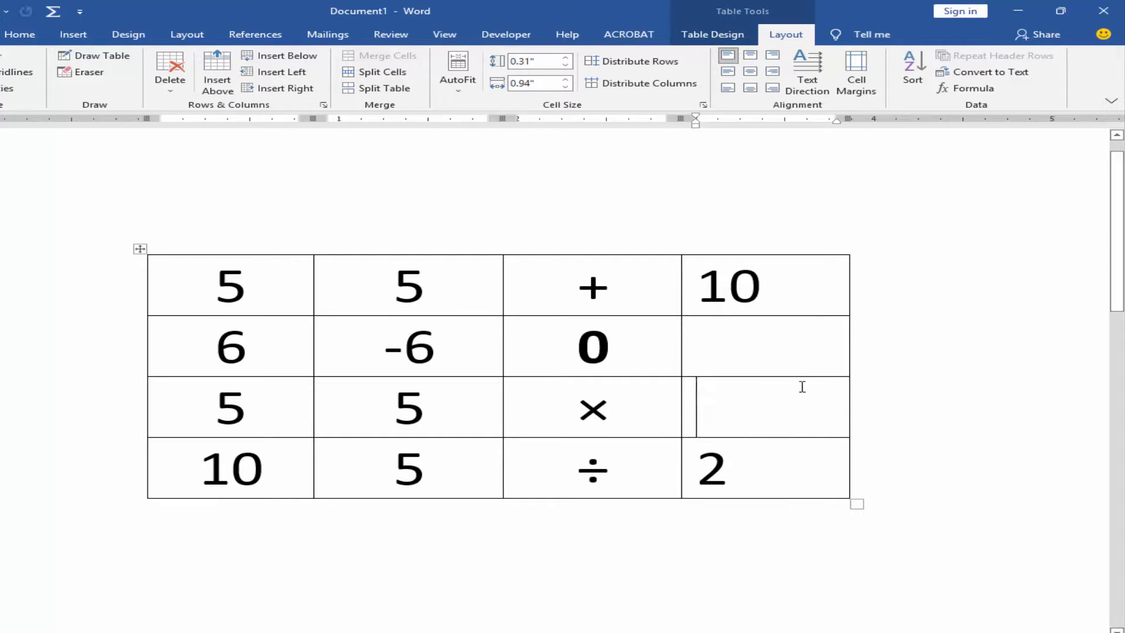
mouse_move(973, 88)
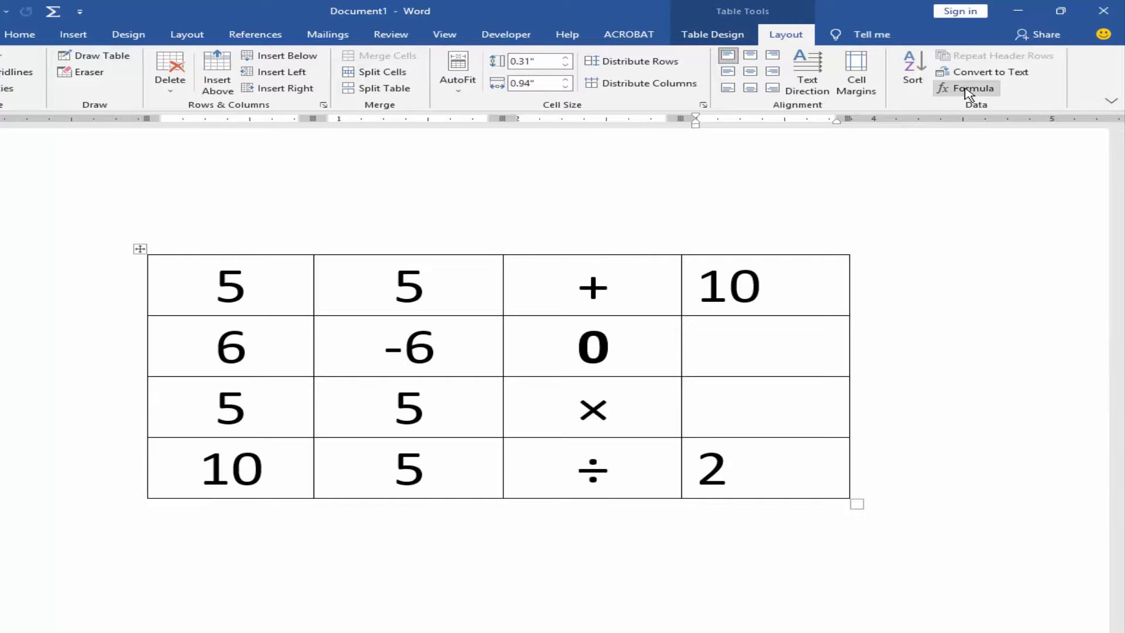
Step: Replace the suggested SUM(ABOVE) with =PRODUCT(LEFT) so the result cell shows 25 again
left_click(973, 87)
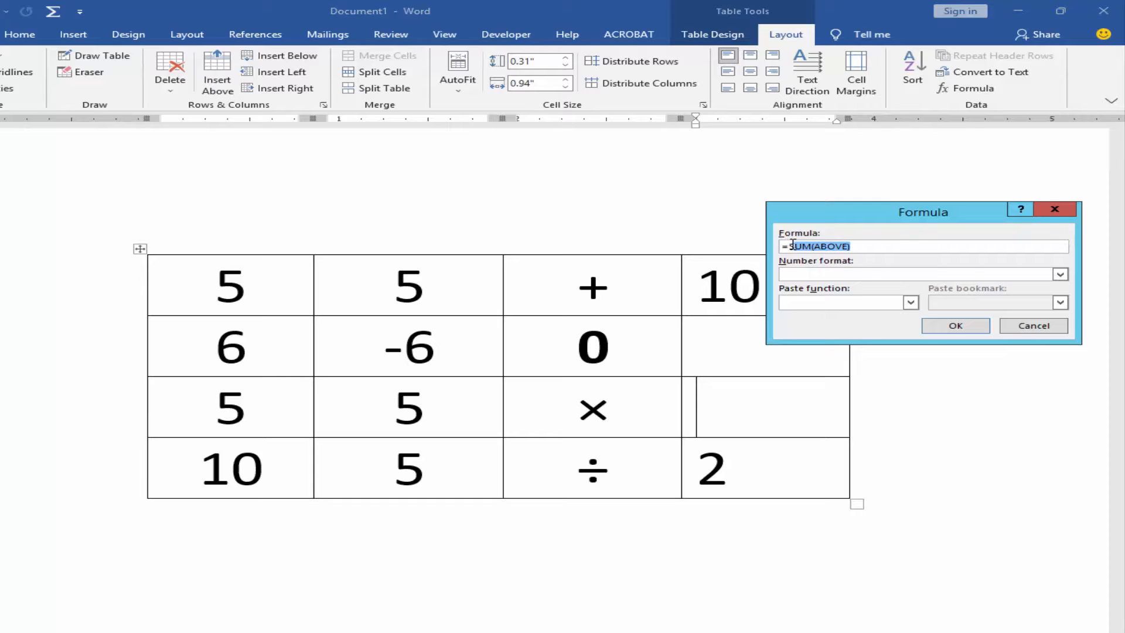
left_click(868, 246)
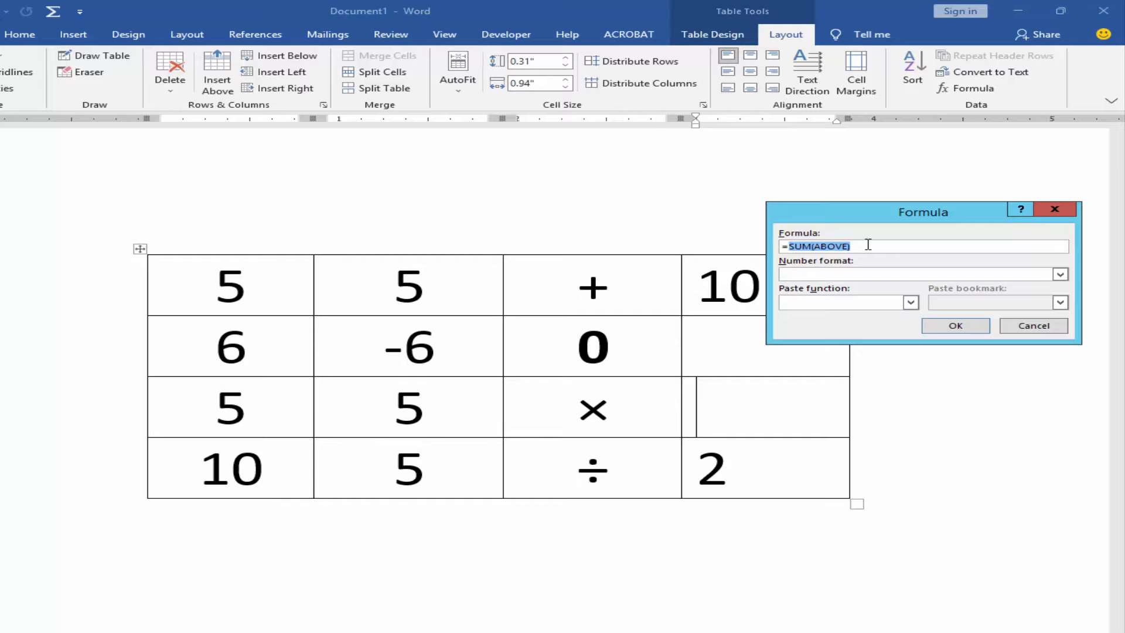
type("=PRODUC")
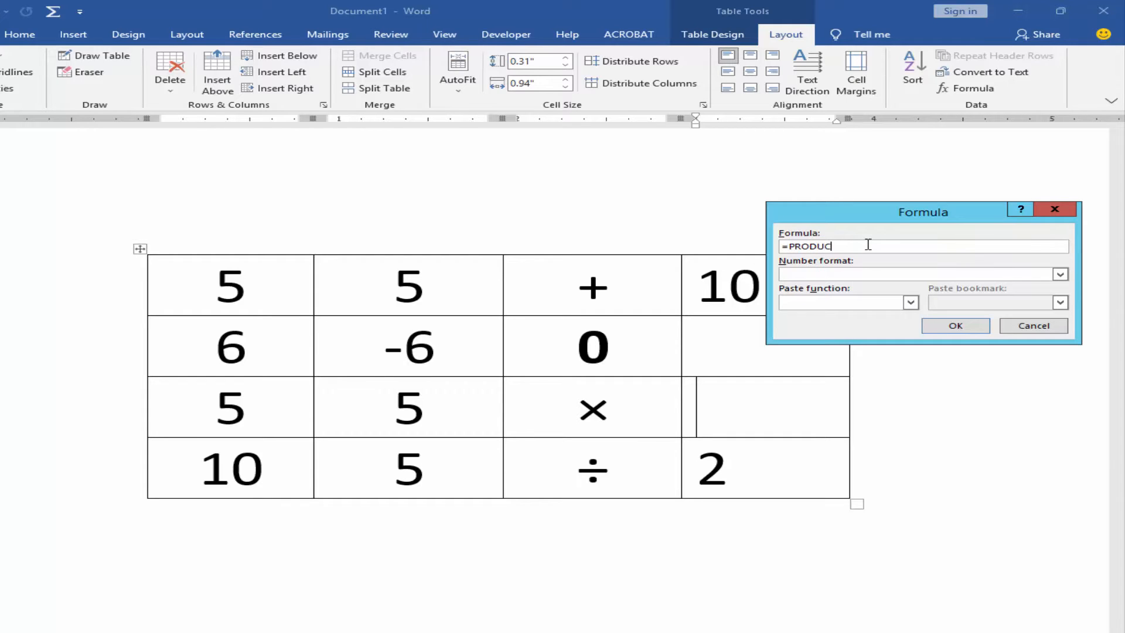
type("T(")
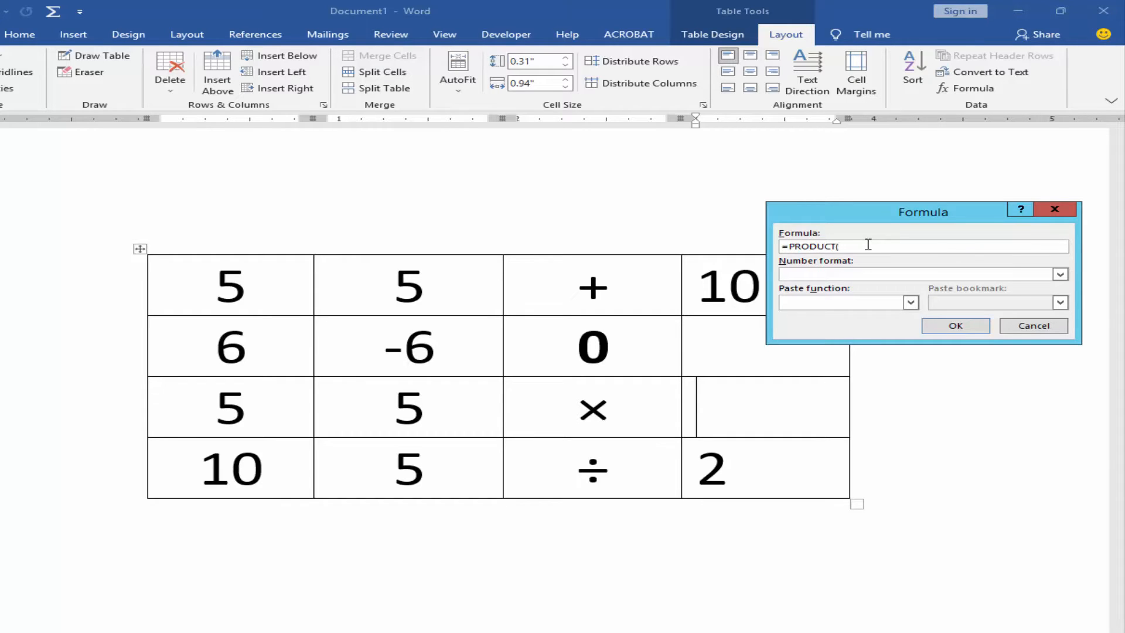
type("LEFT")
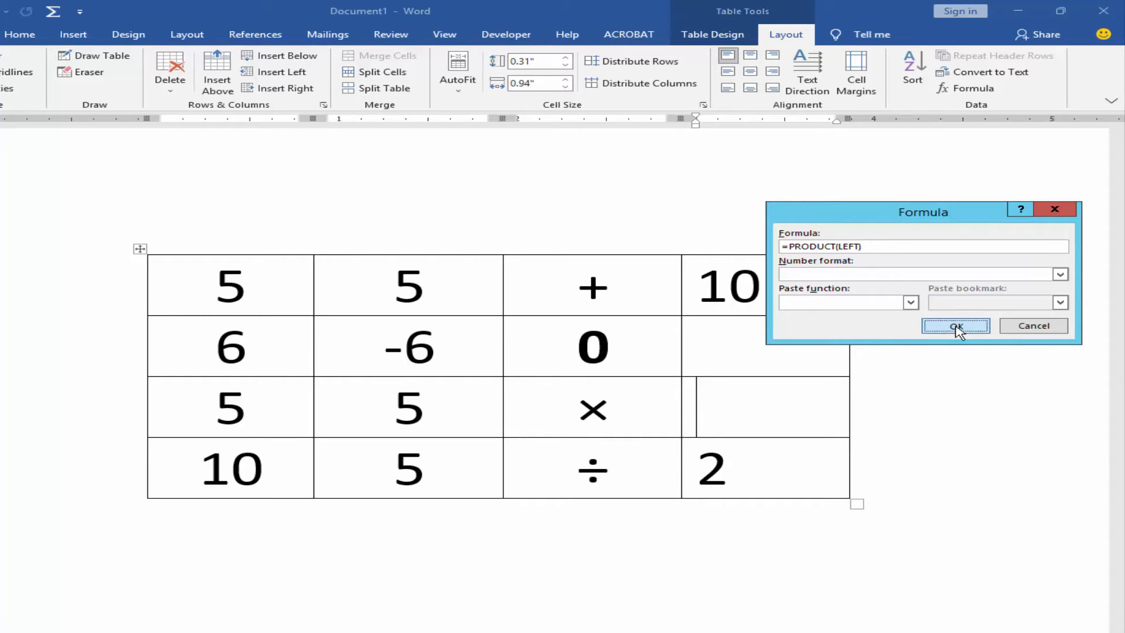
left_click(955, 326)
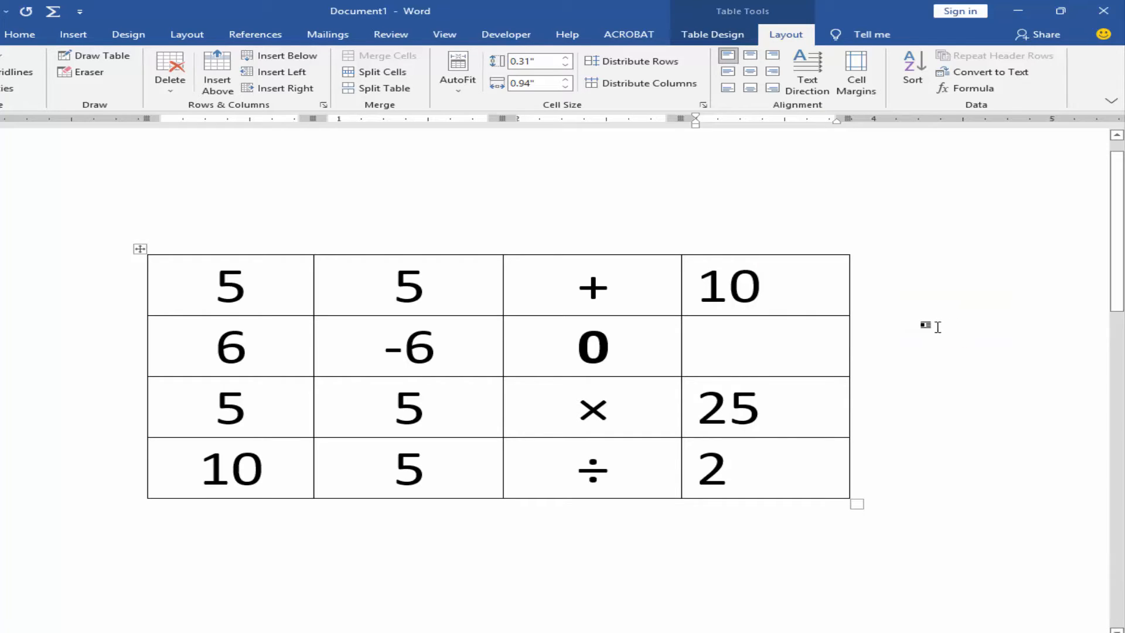